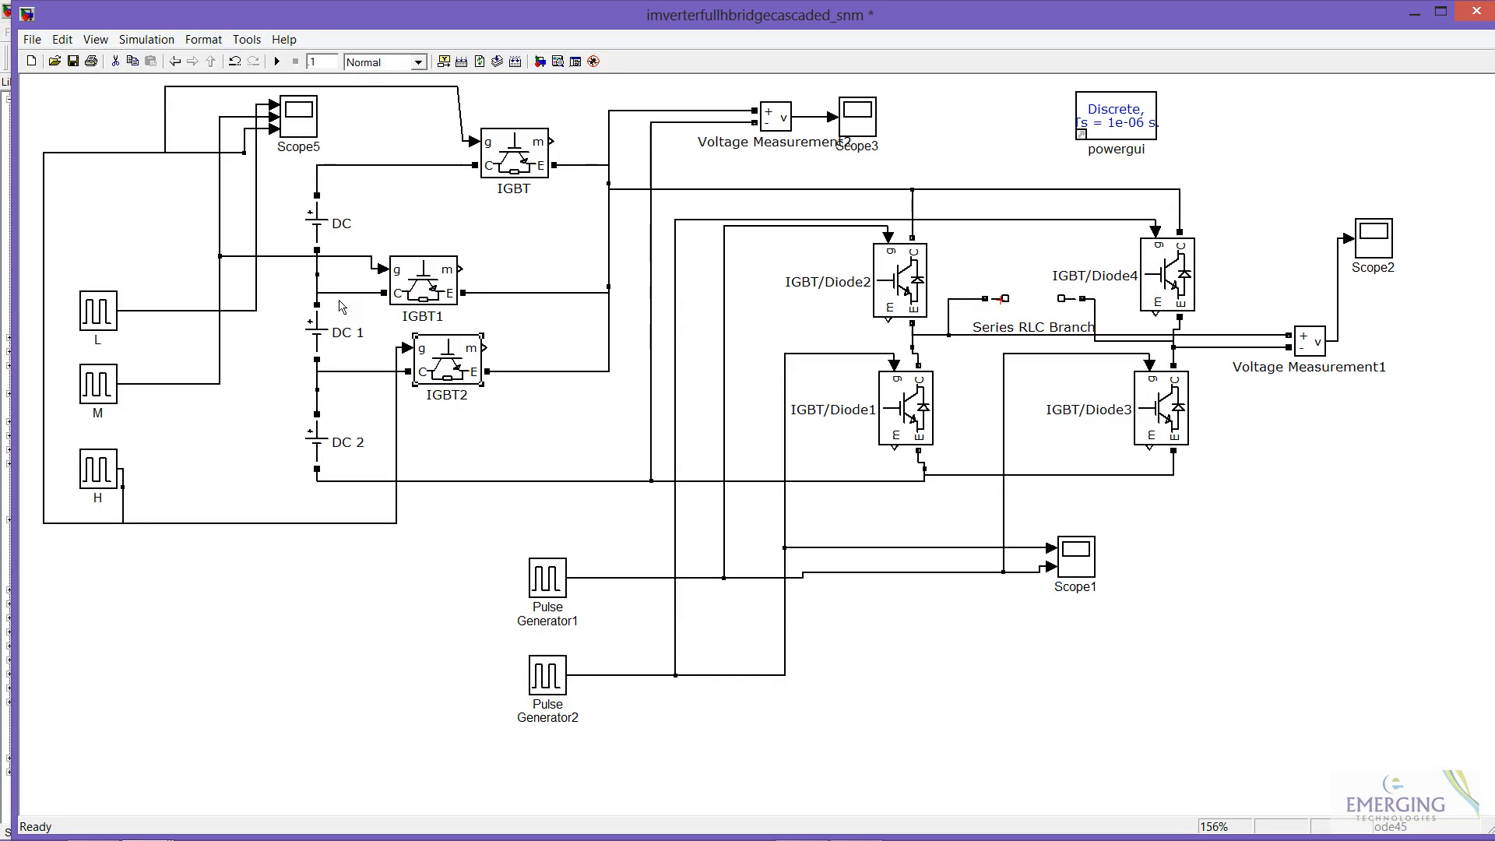
mouse_move(498, 173)
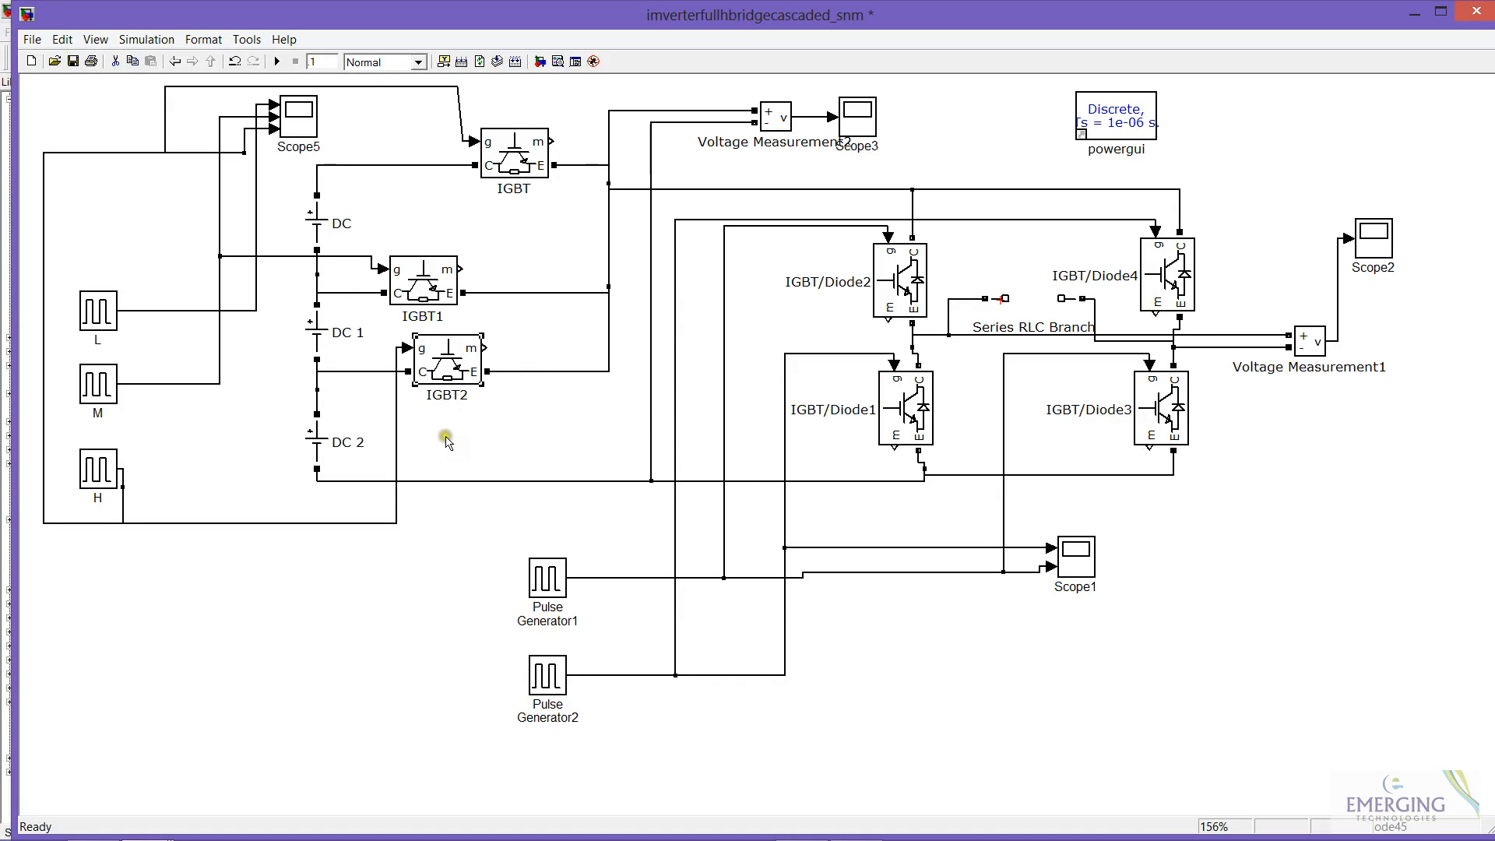
mouse_move(323, 231)
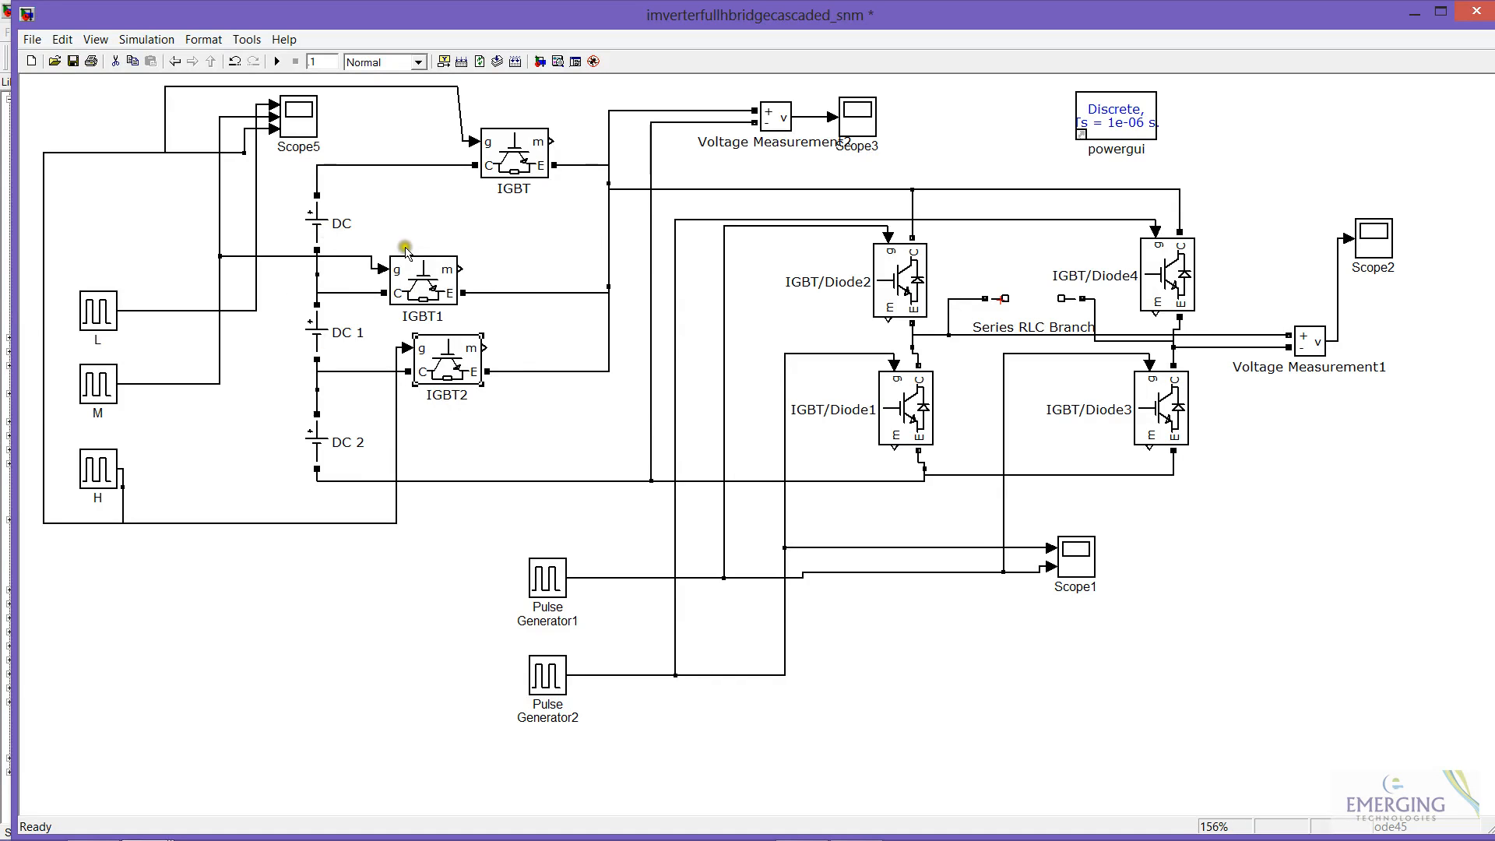
mouse_move(1069, 511)
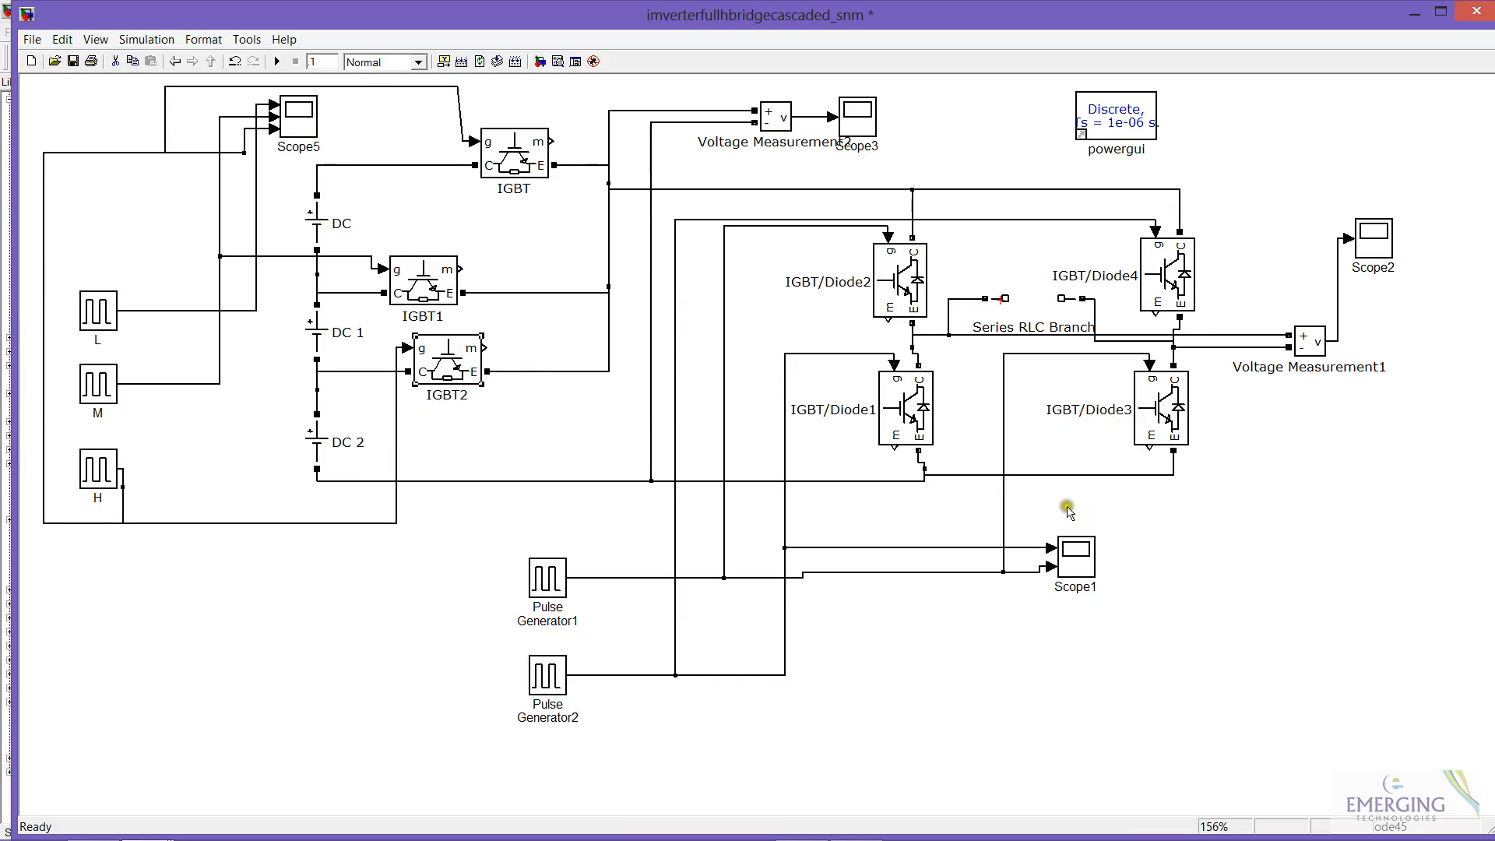
mouse_move(1078, 363)
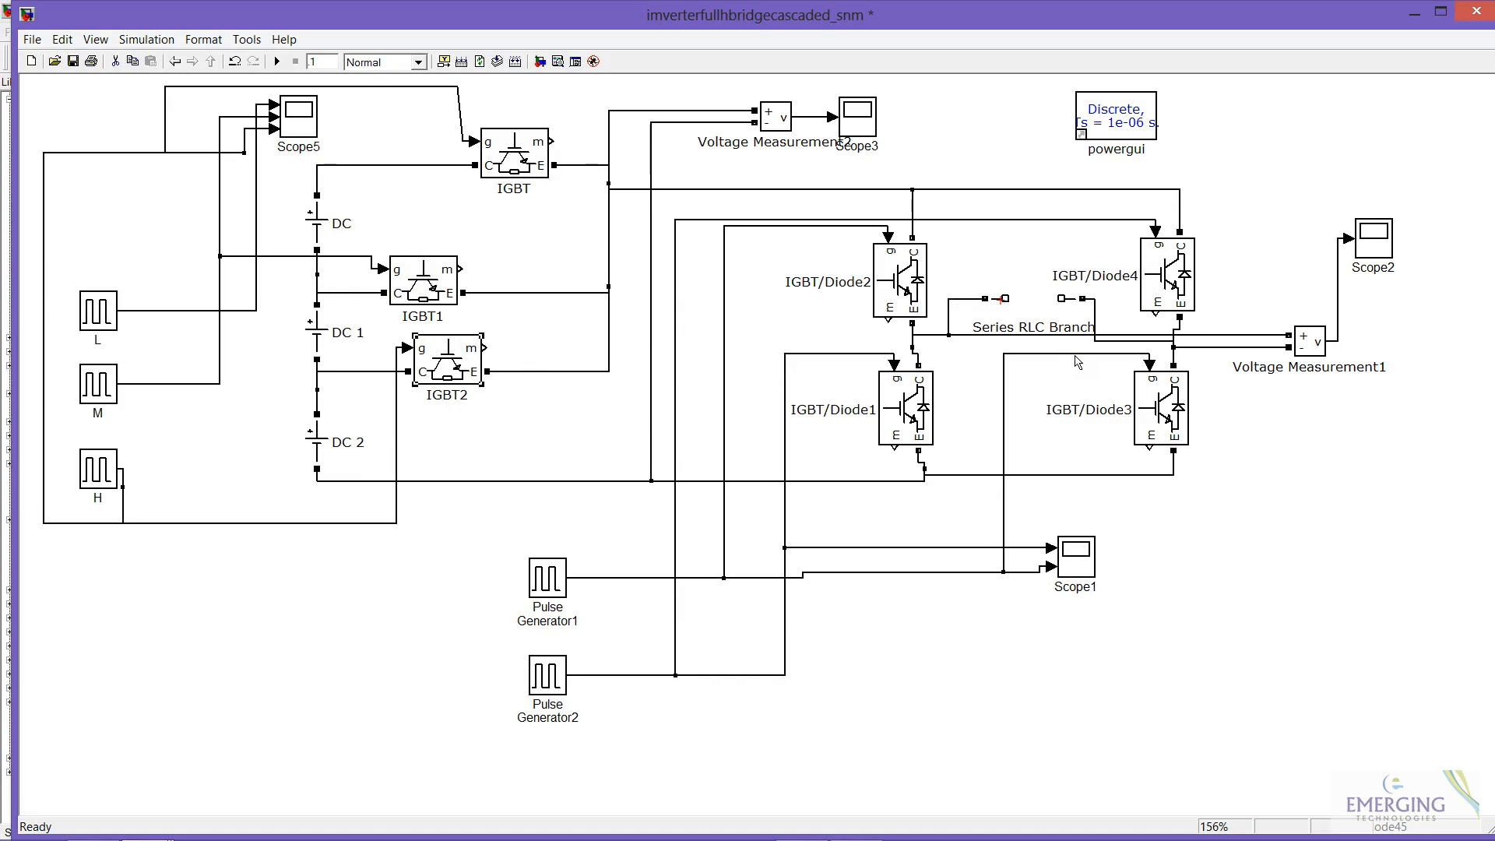
mouse_move(1064, 316)
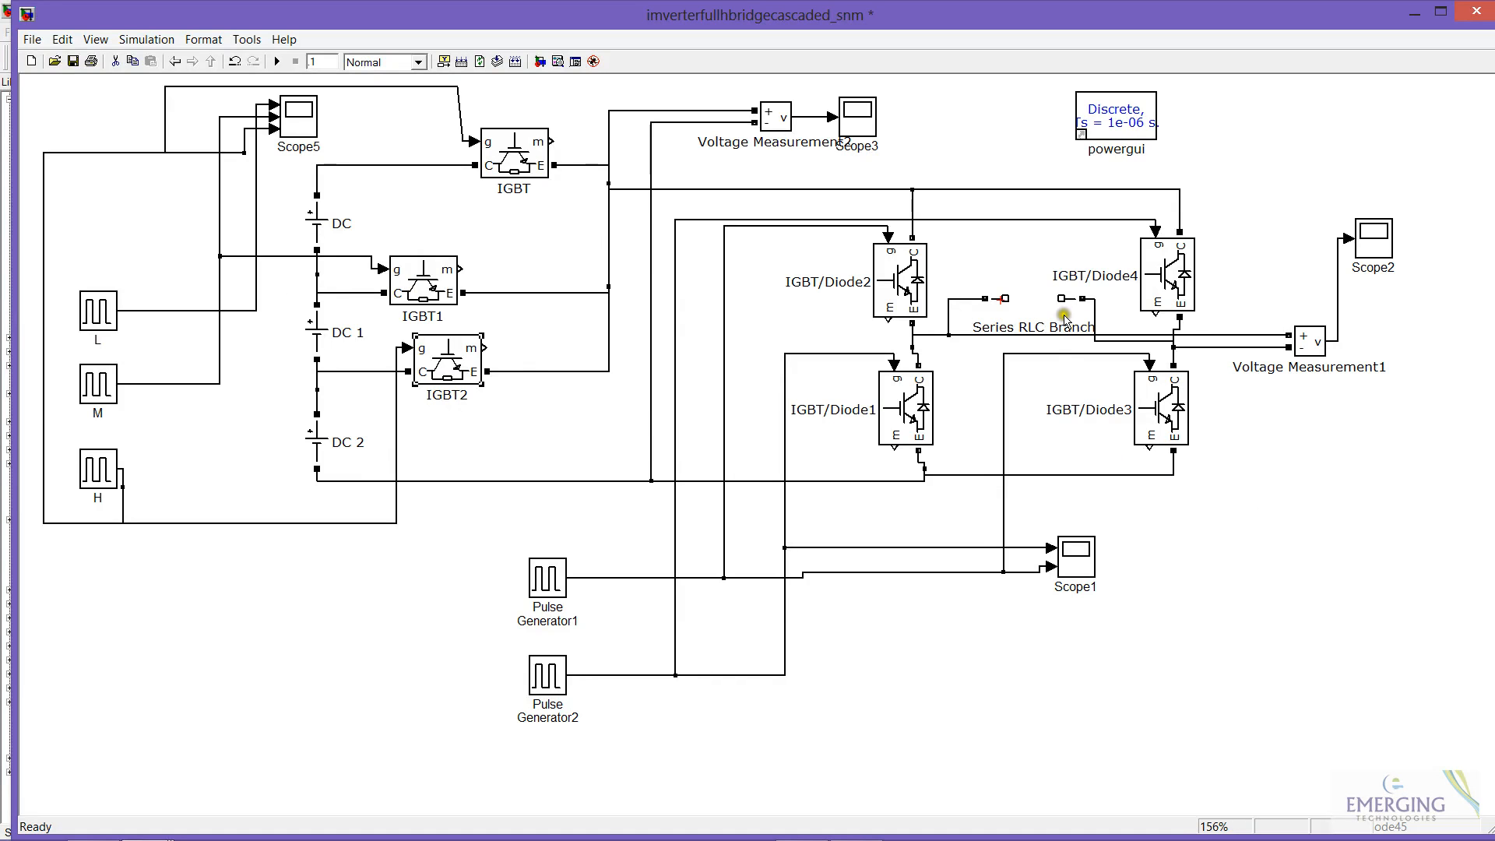
mouse_move(1042, 279)
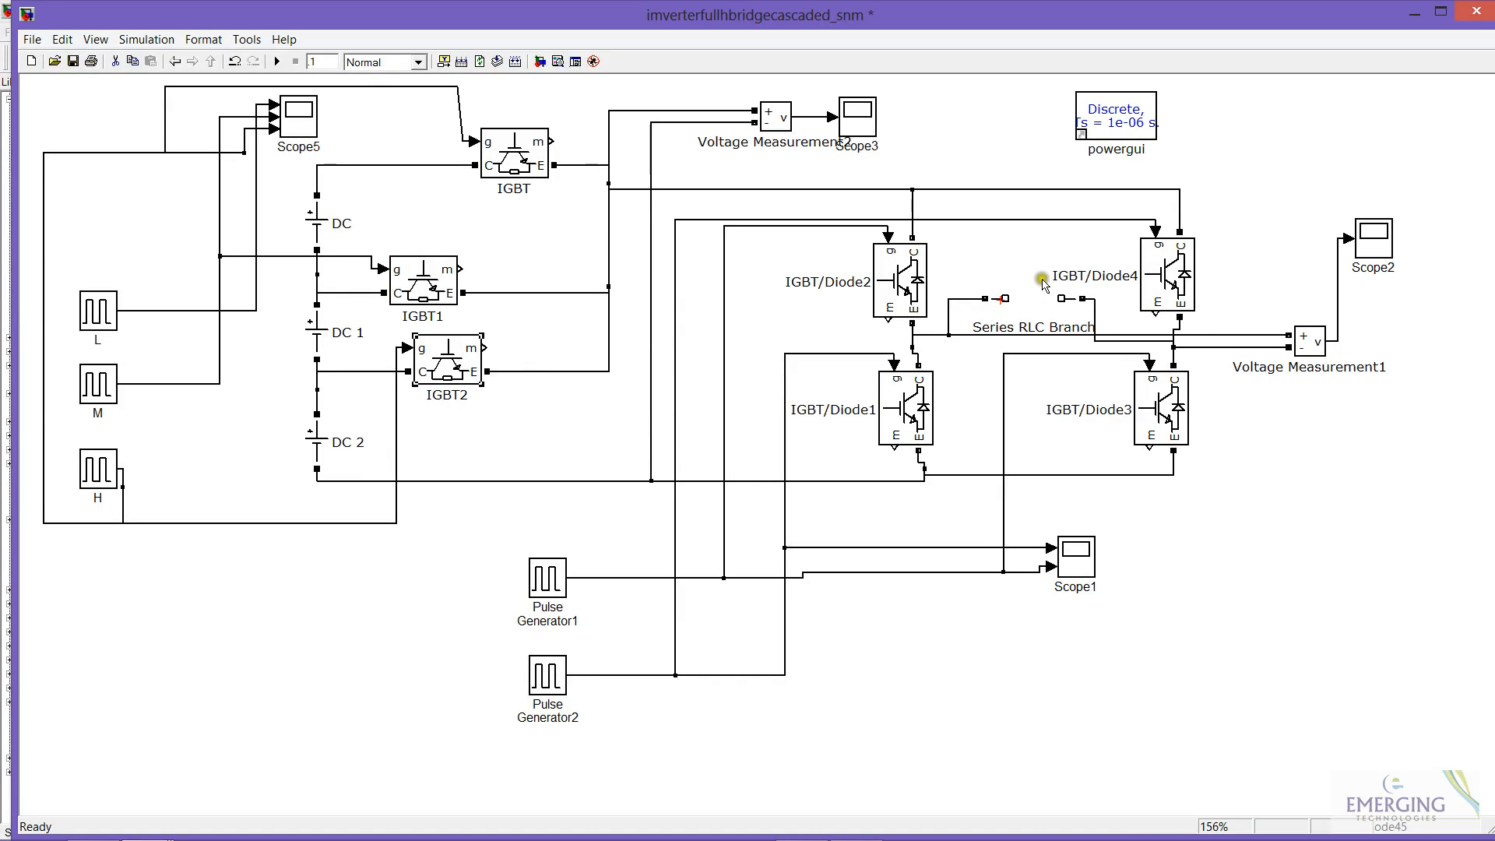
mouse_move(1071, 355)
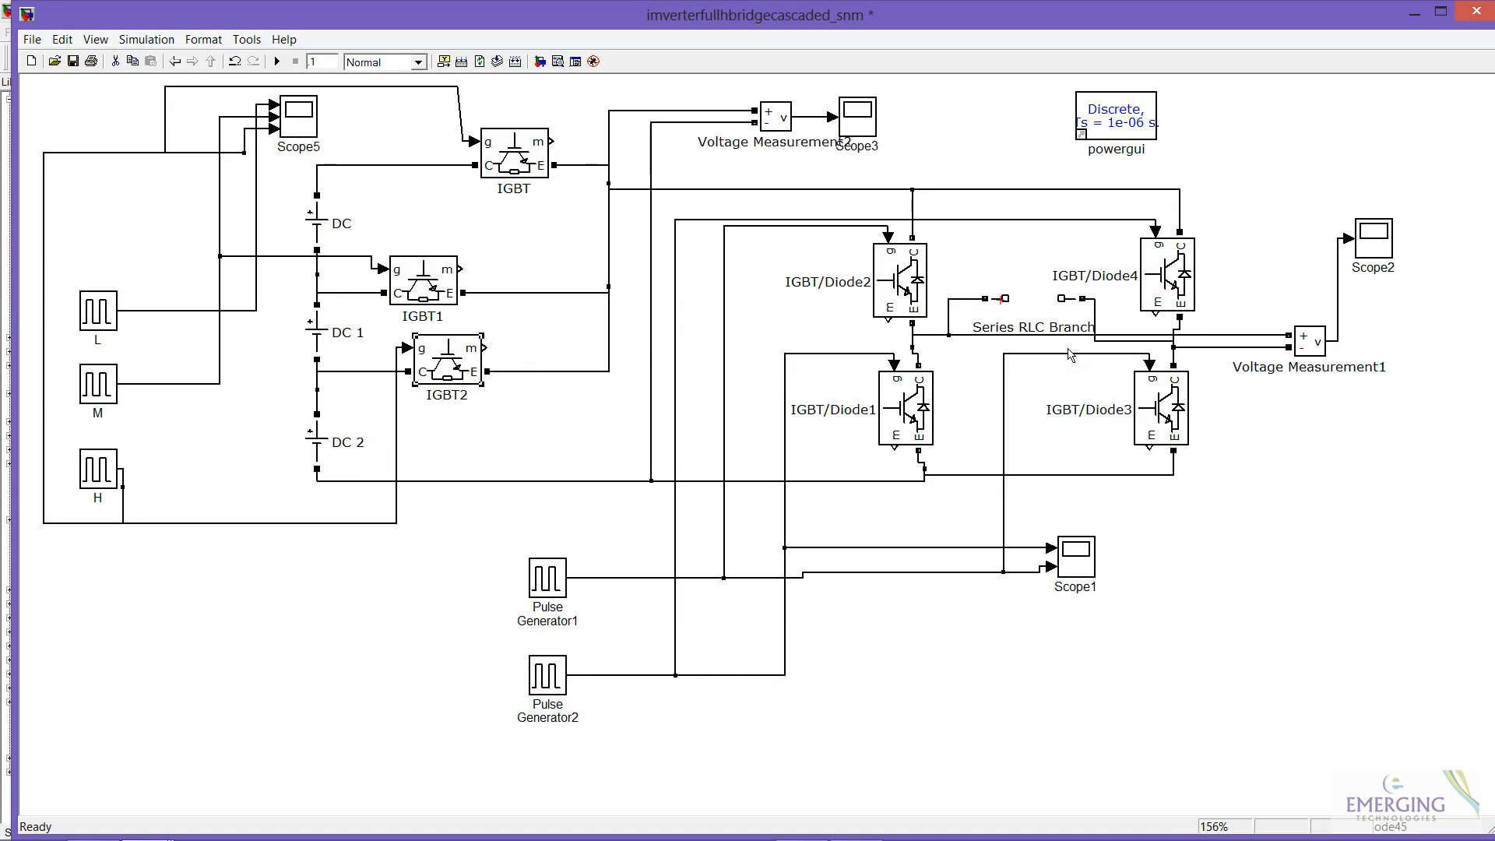
mouse_move(95, 343)
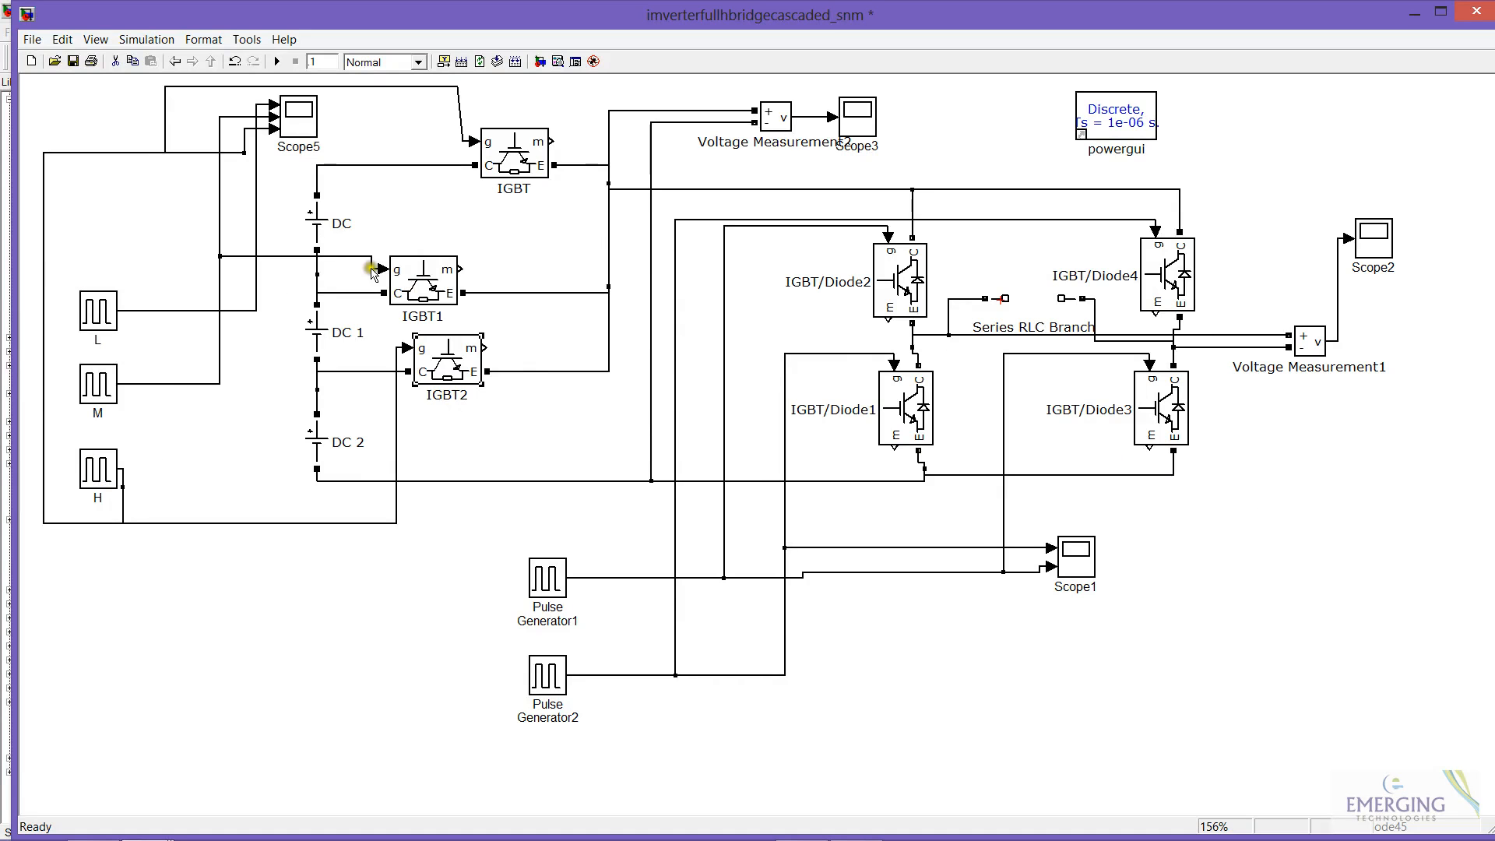
mouse_move(463, 410)
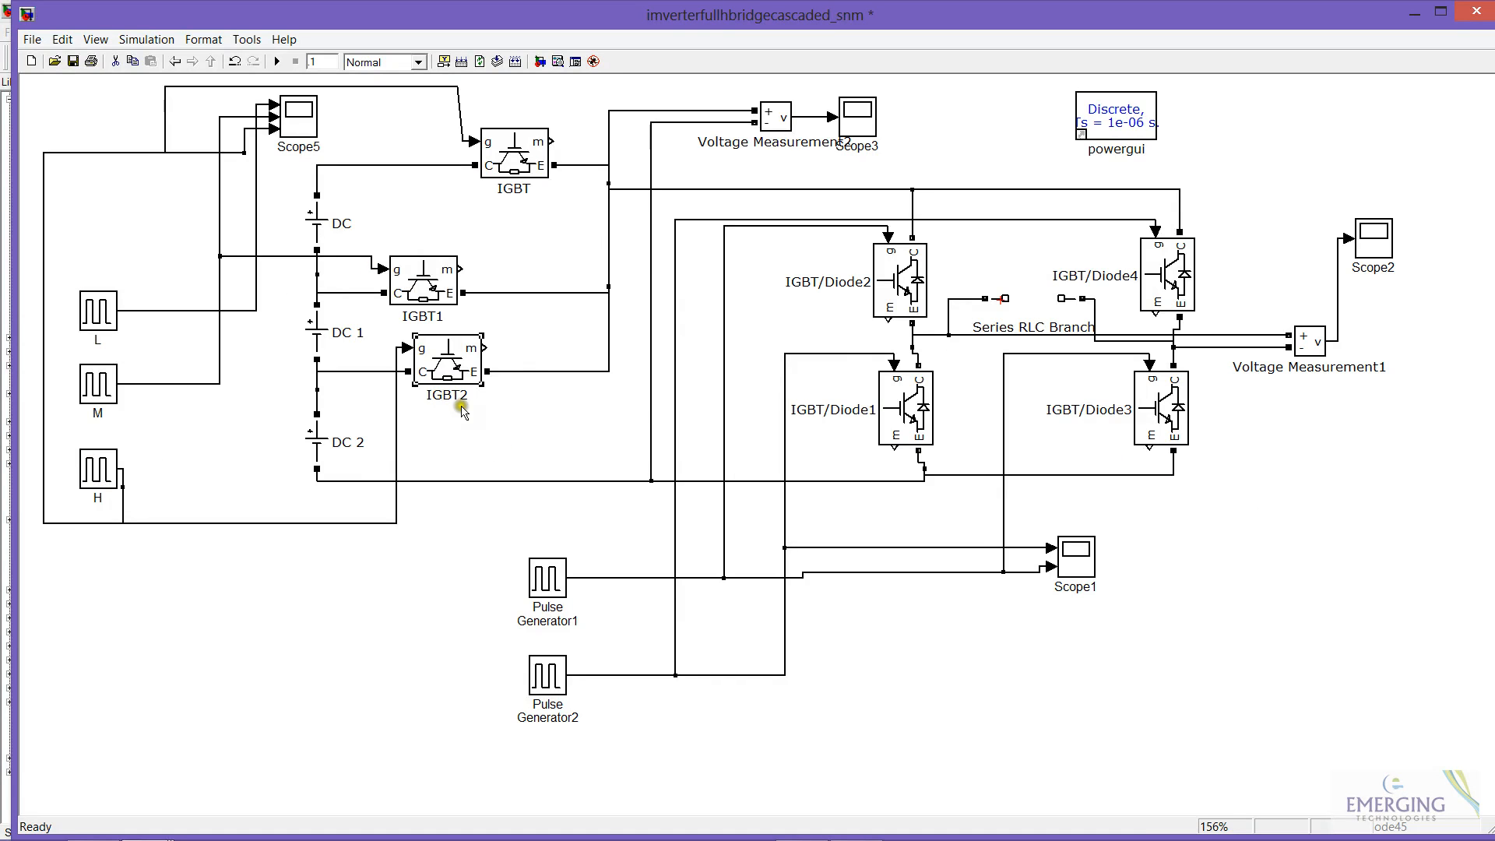
mouse_move(609, 163)
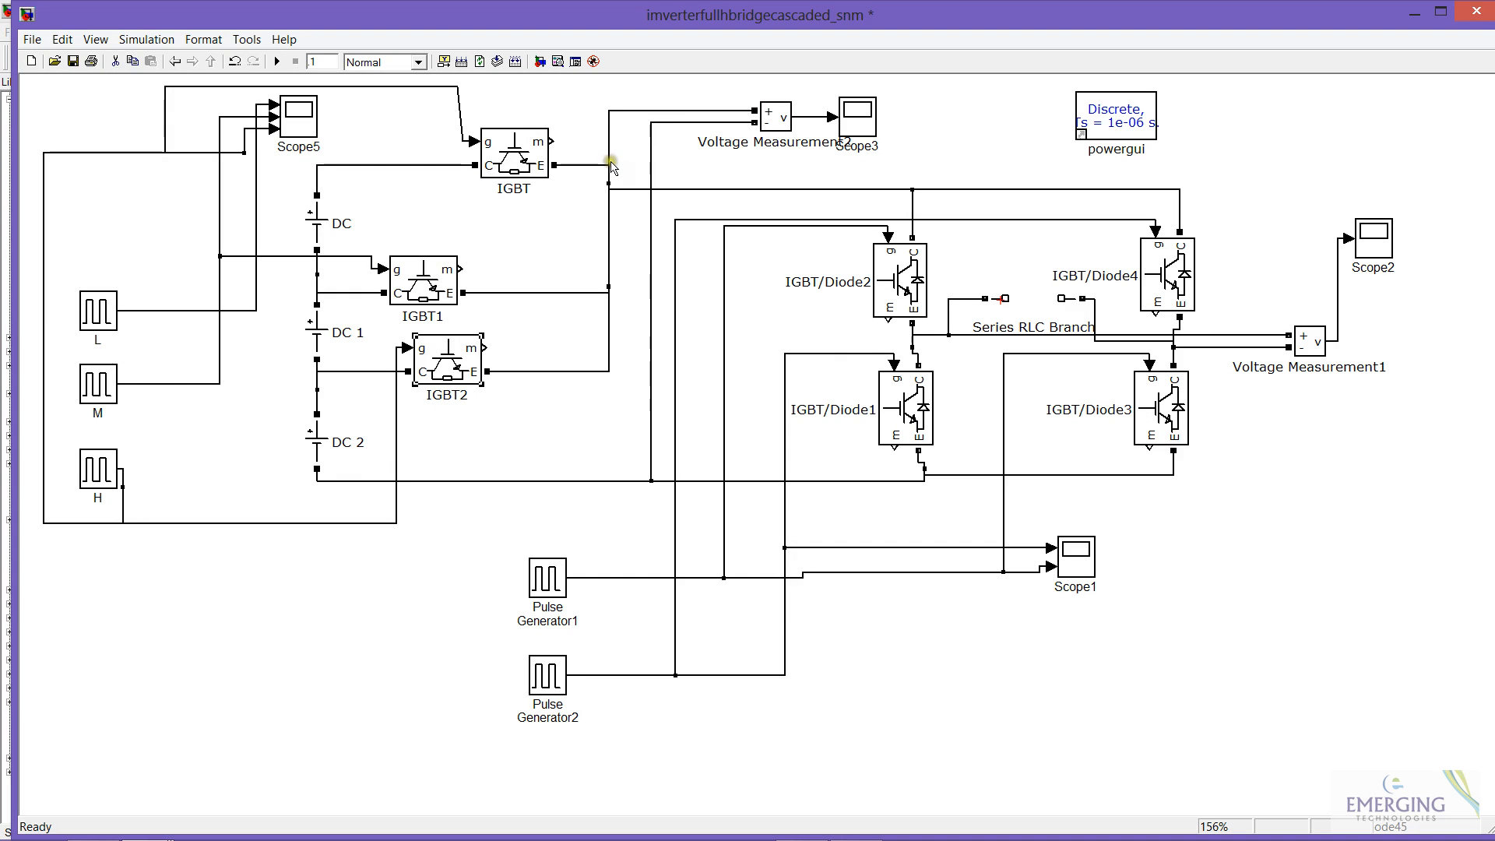
mouse_move(1094, 441)
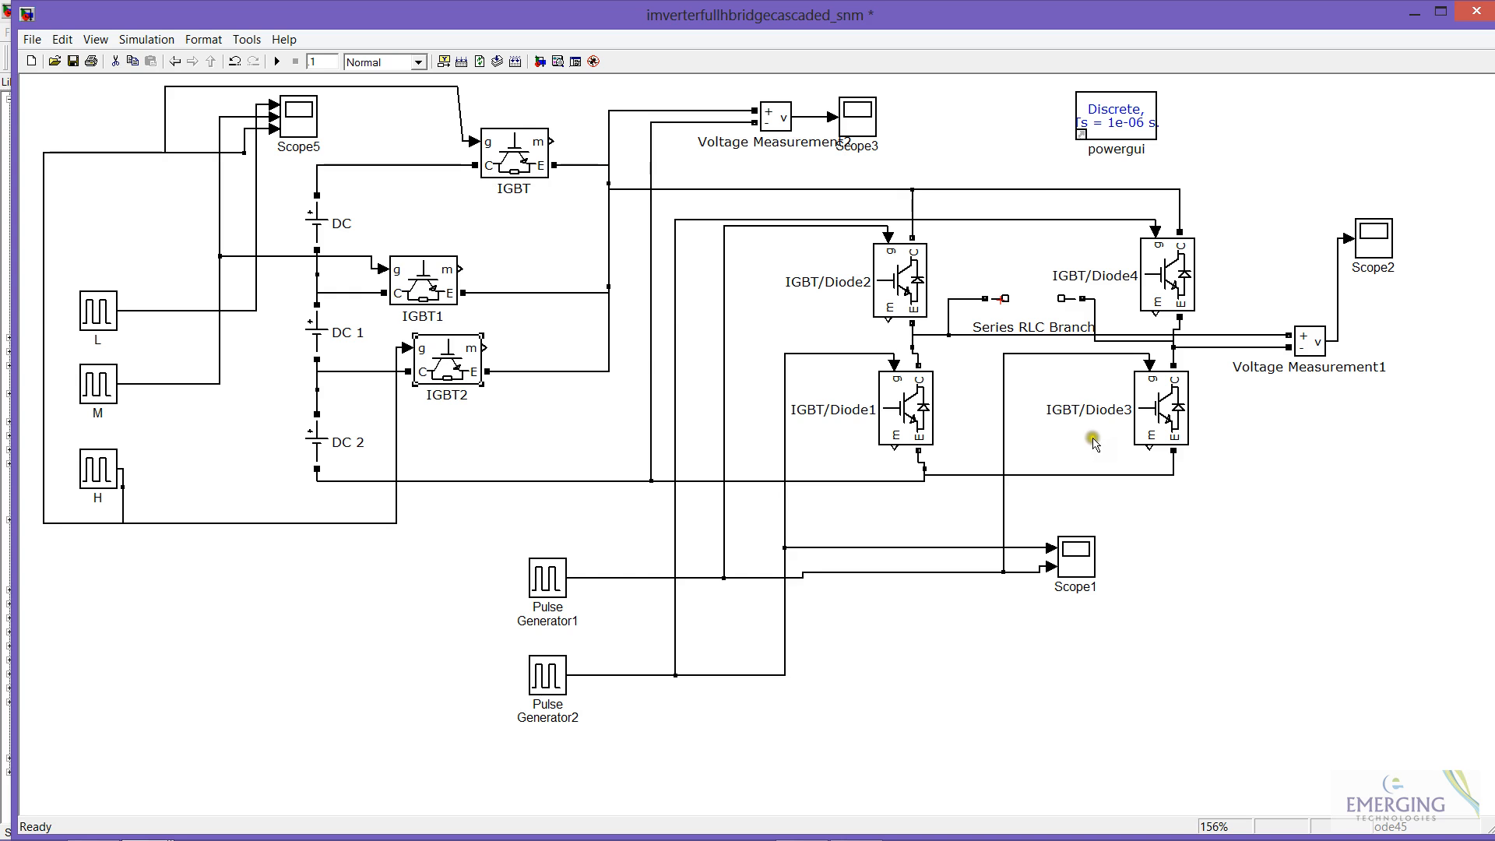
mouse_move(1000, 153)
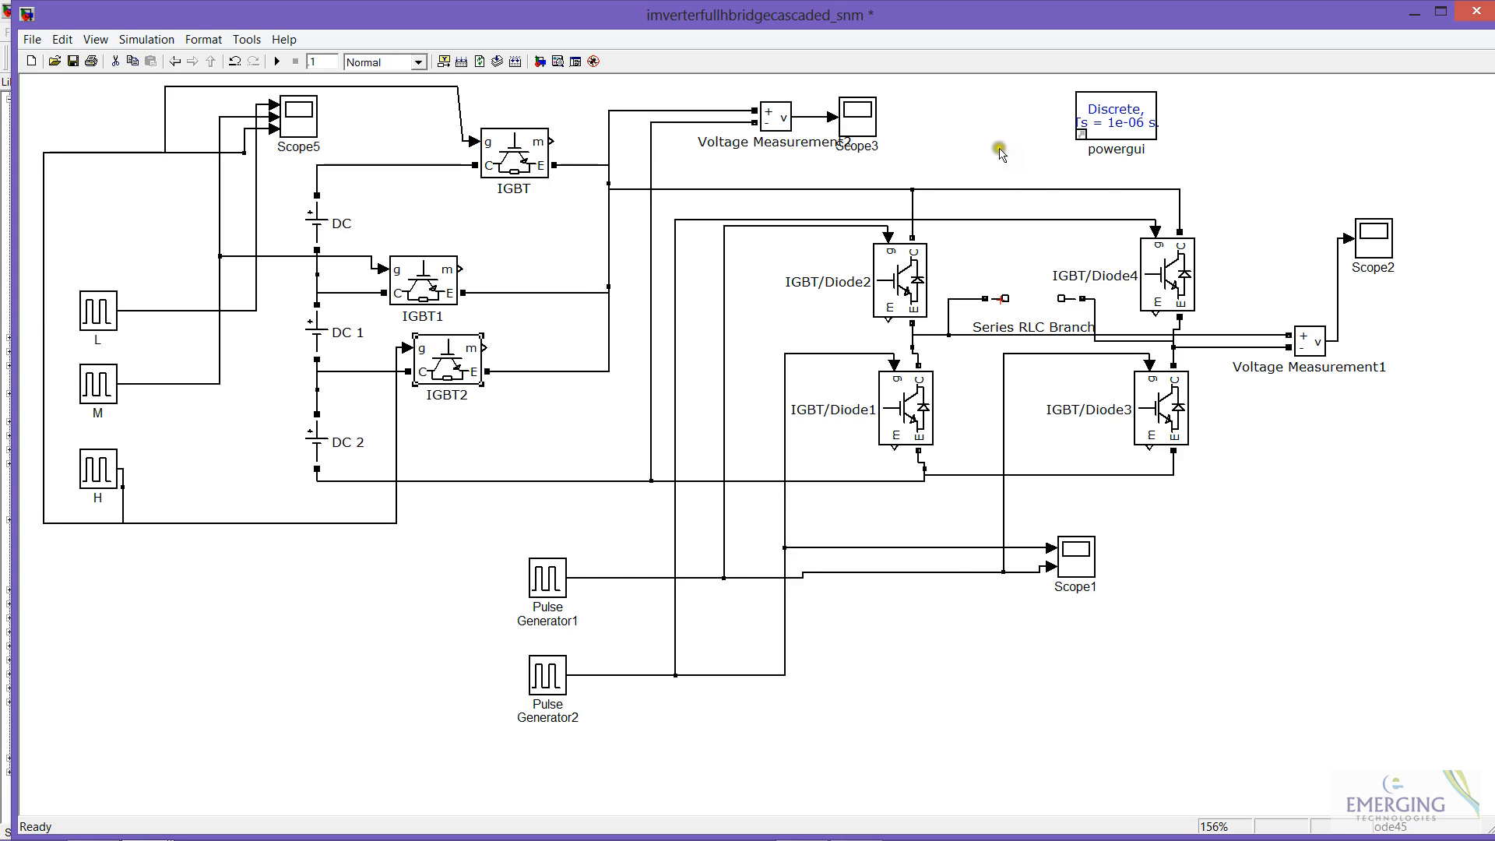
mouse_move(1132, 385)
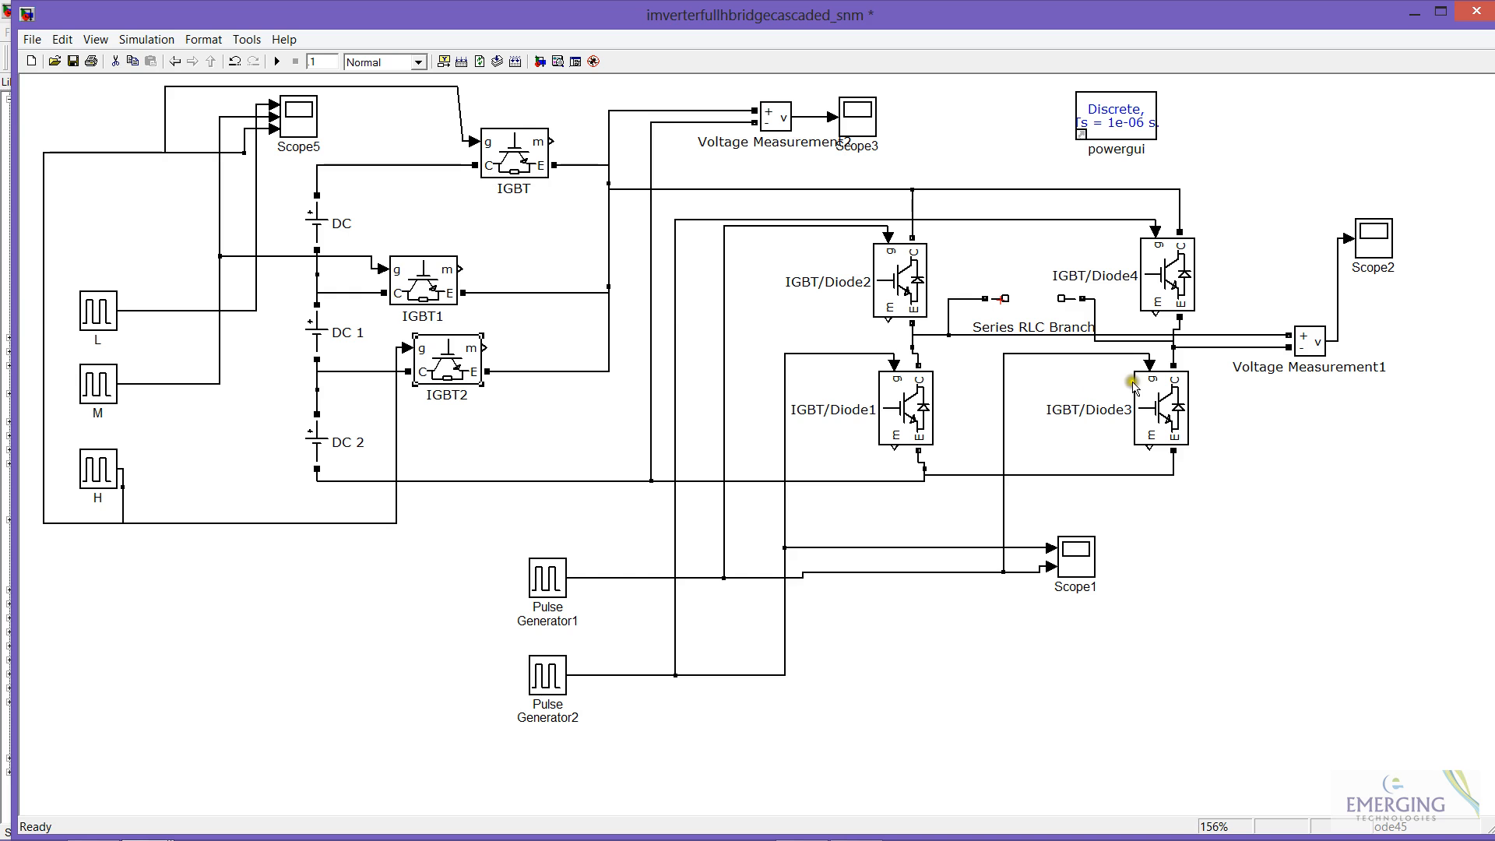
mouse_move(1148, 291)
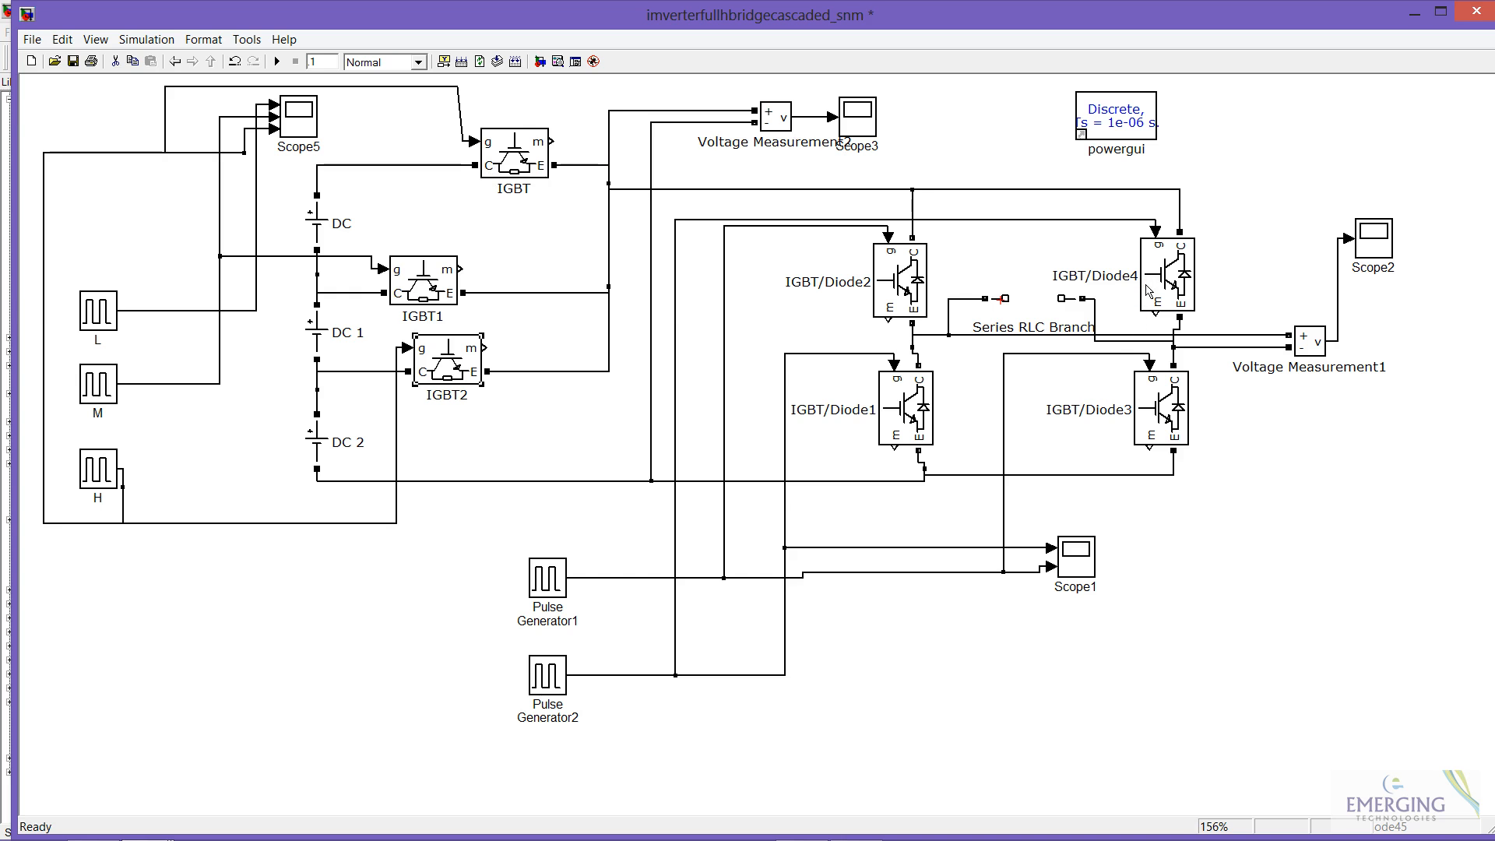
mouse_move(996, 323)
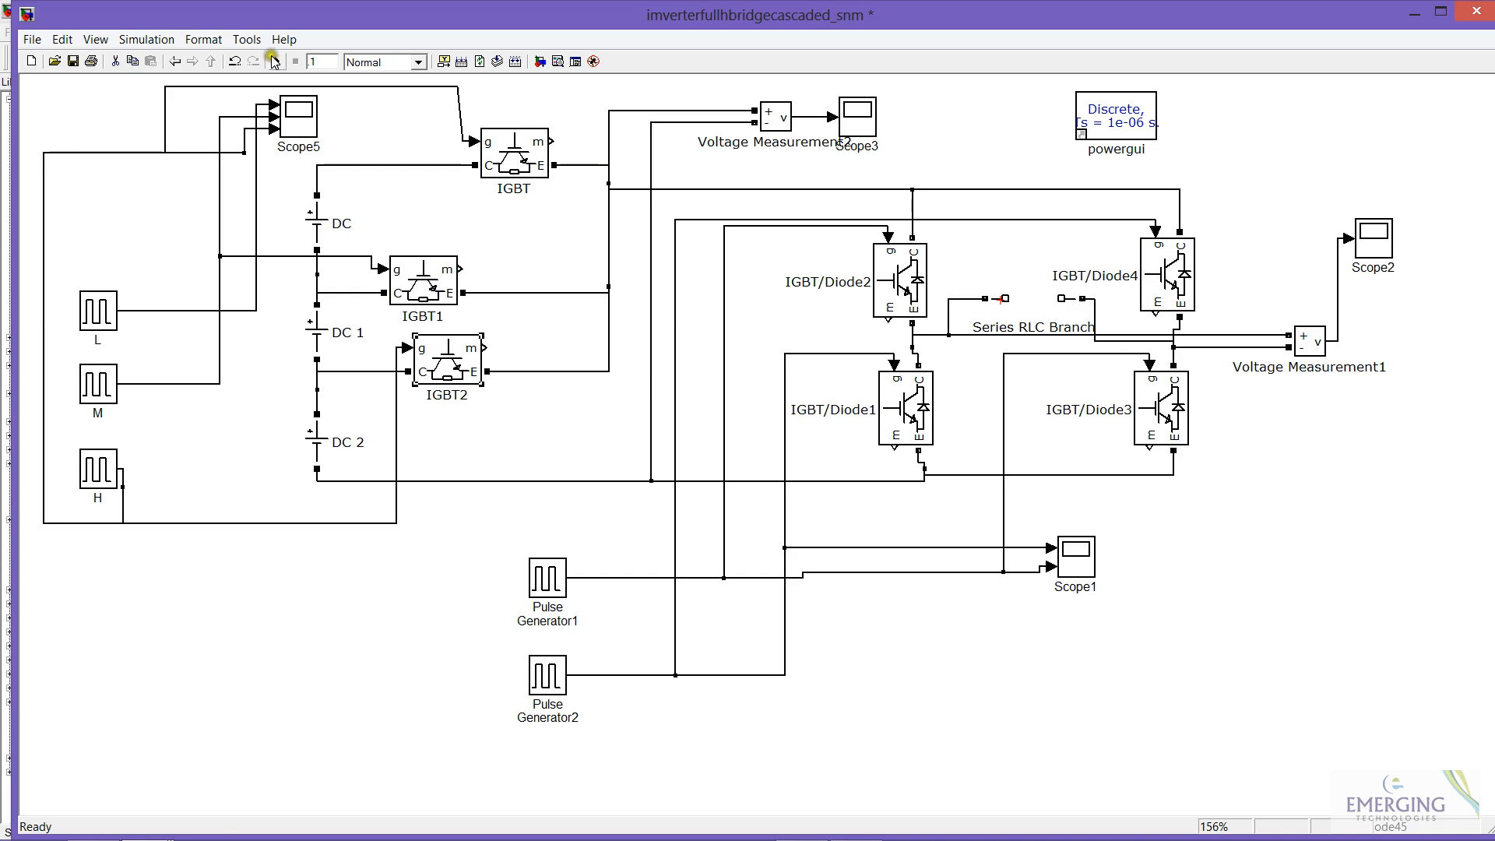
Step: Run the cascaded H-bridge inverter simulation to completion and select the Scope2 block
left_click(271, 61)
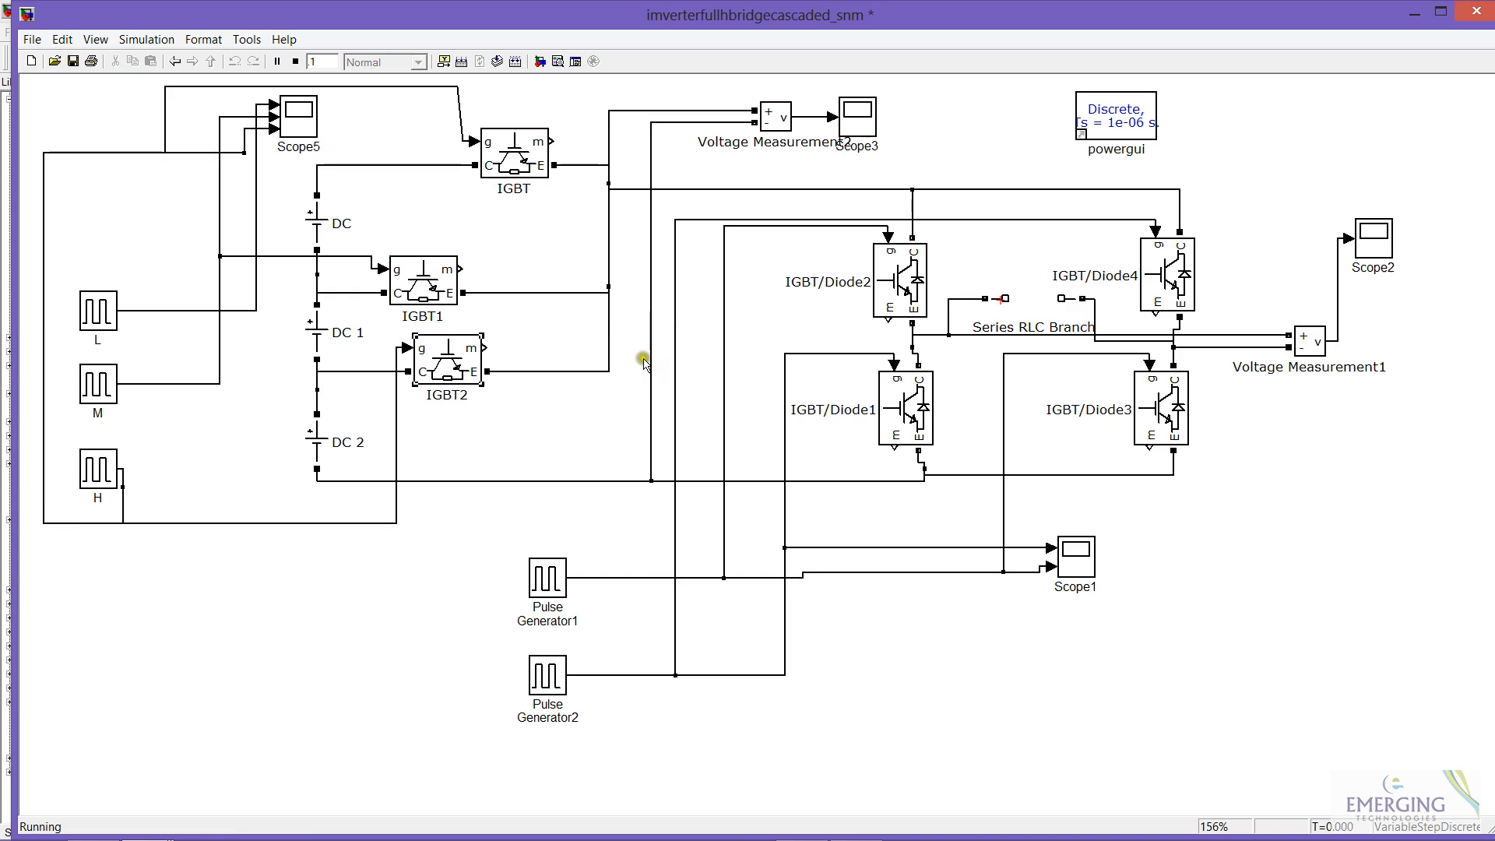
mouse_move(1246, 714)
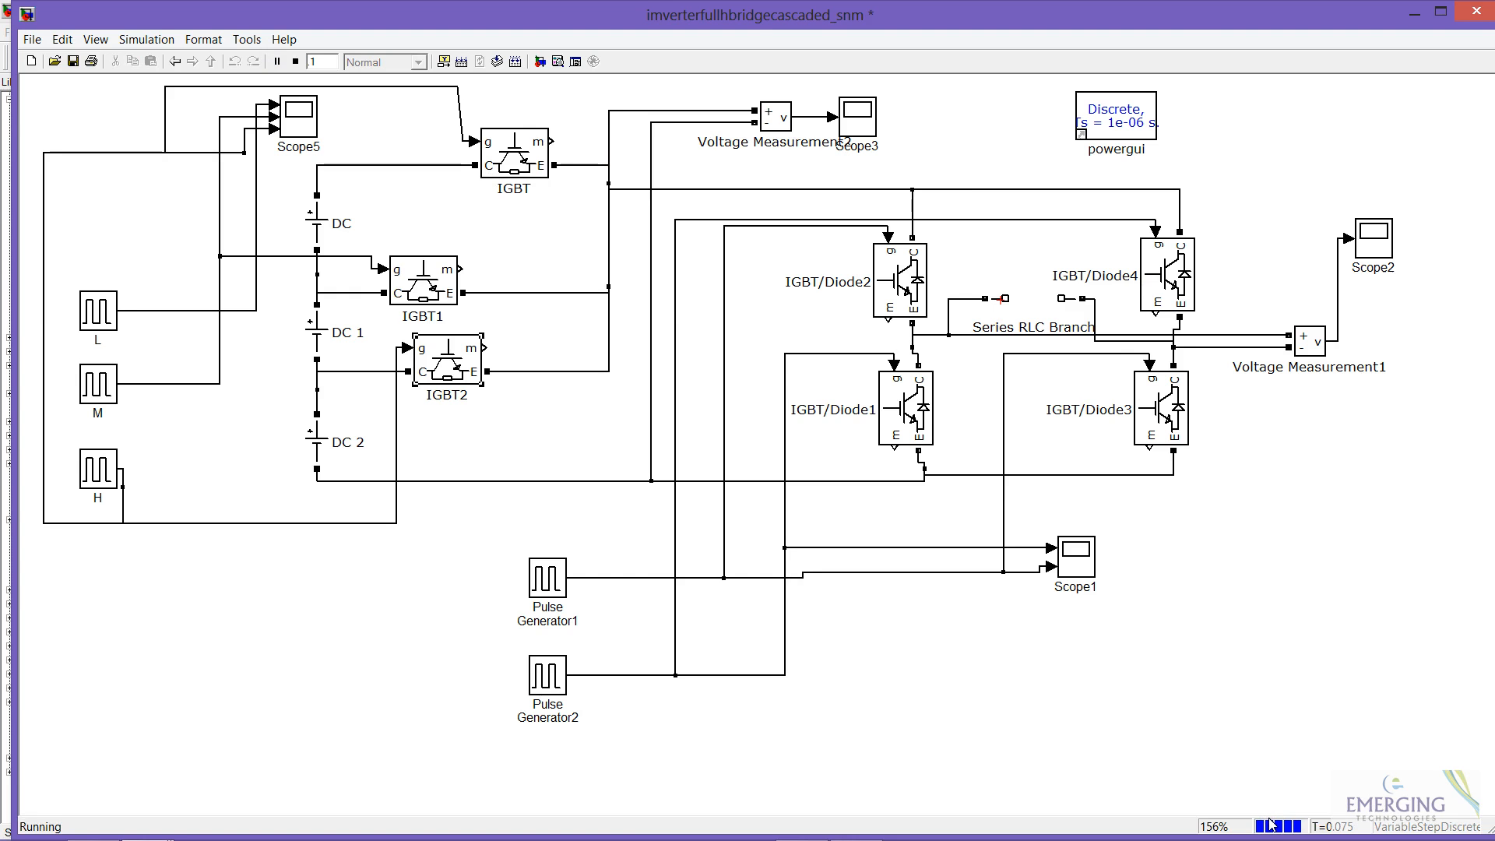
left_click(296, 61)
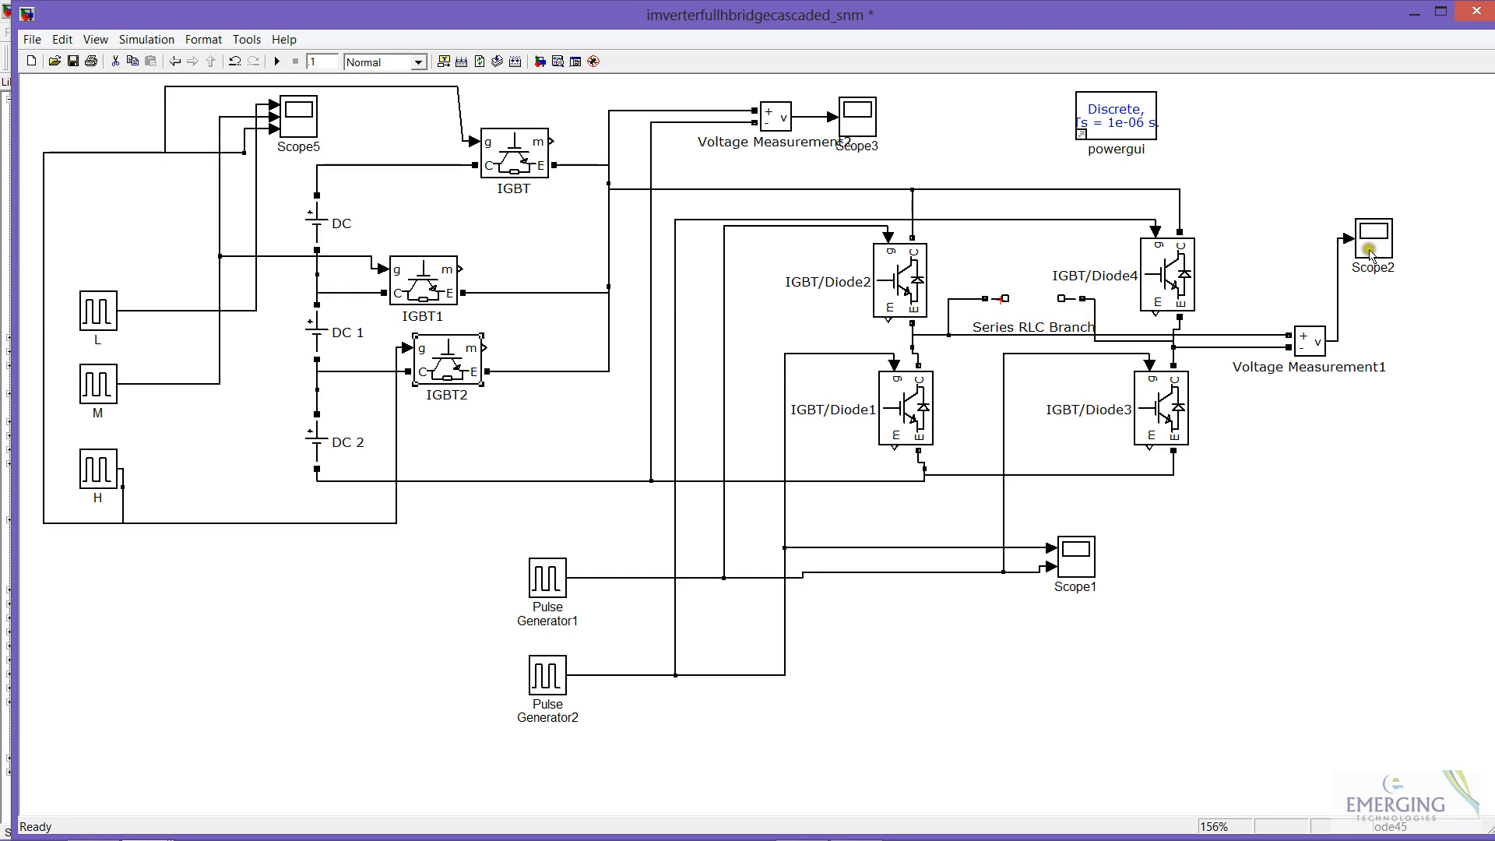
left_click(1371, 238)
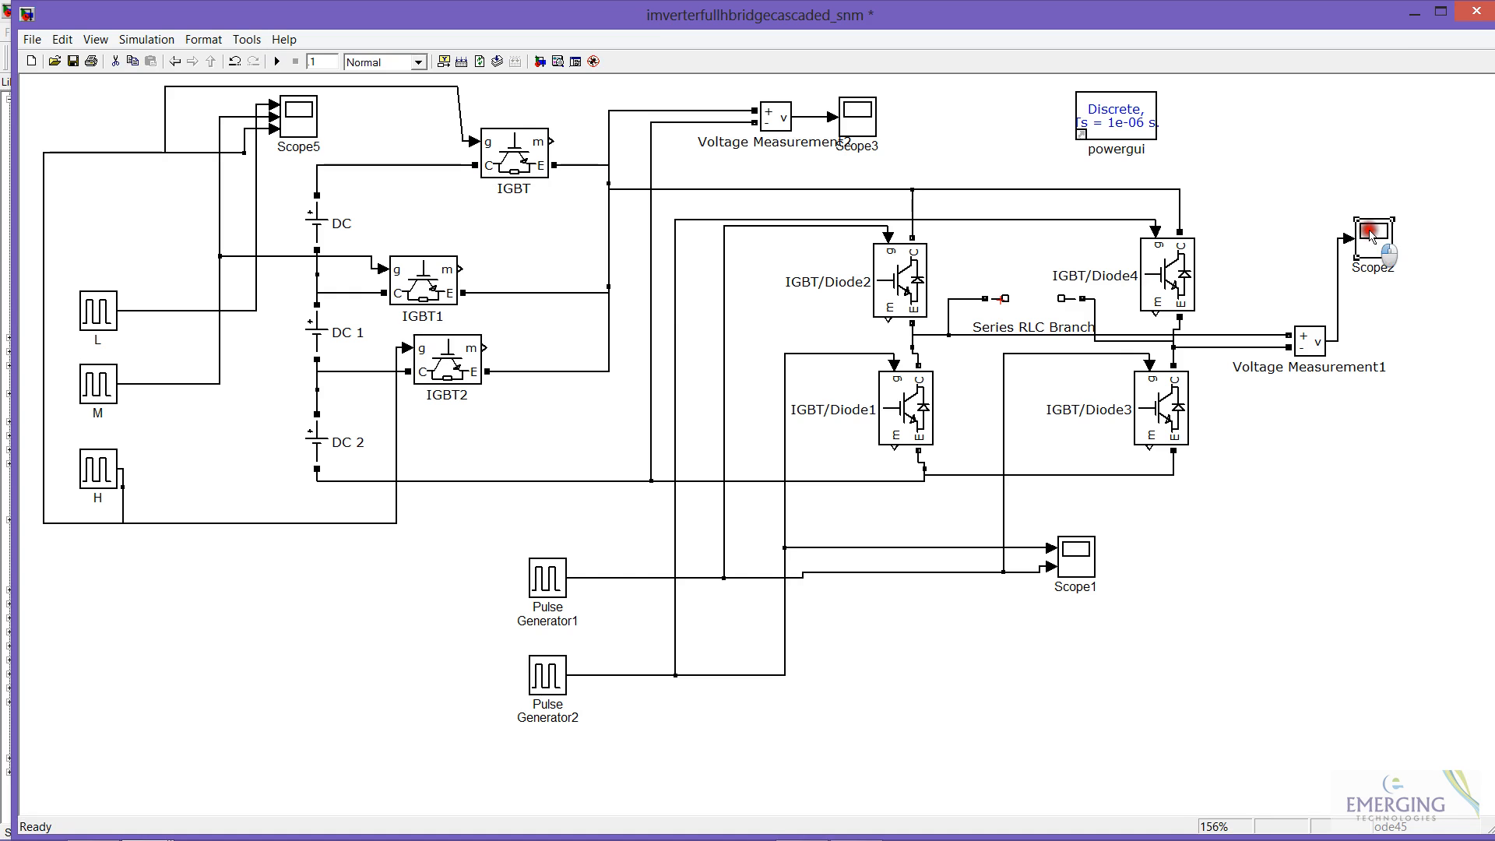
double_click(1371, 234)
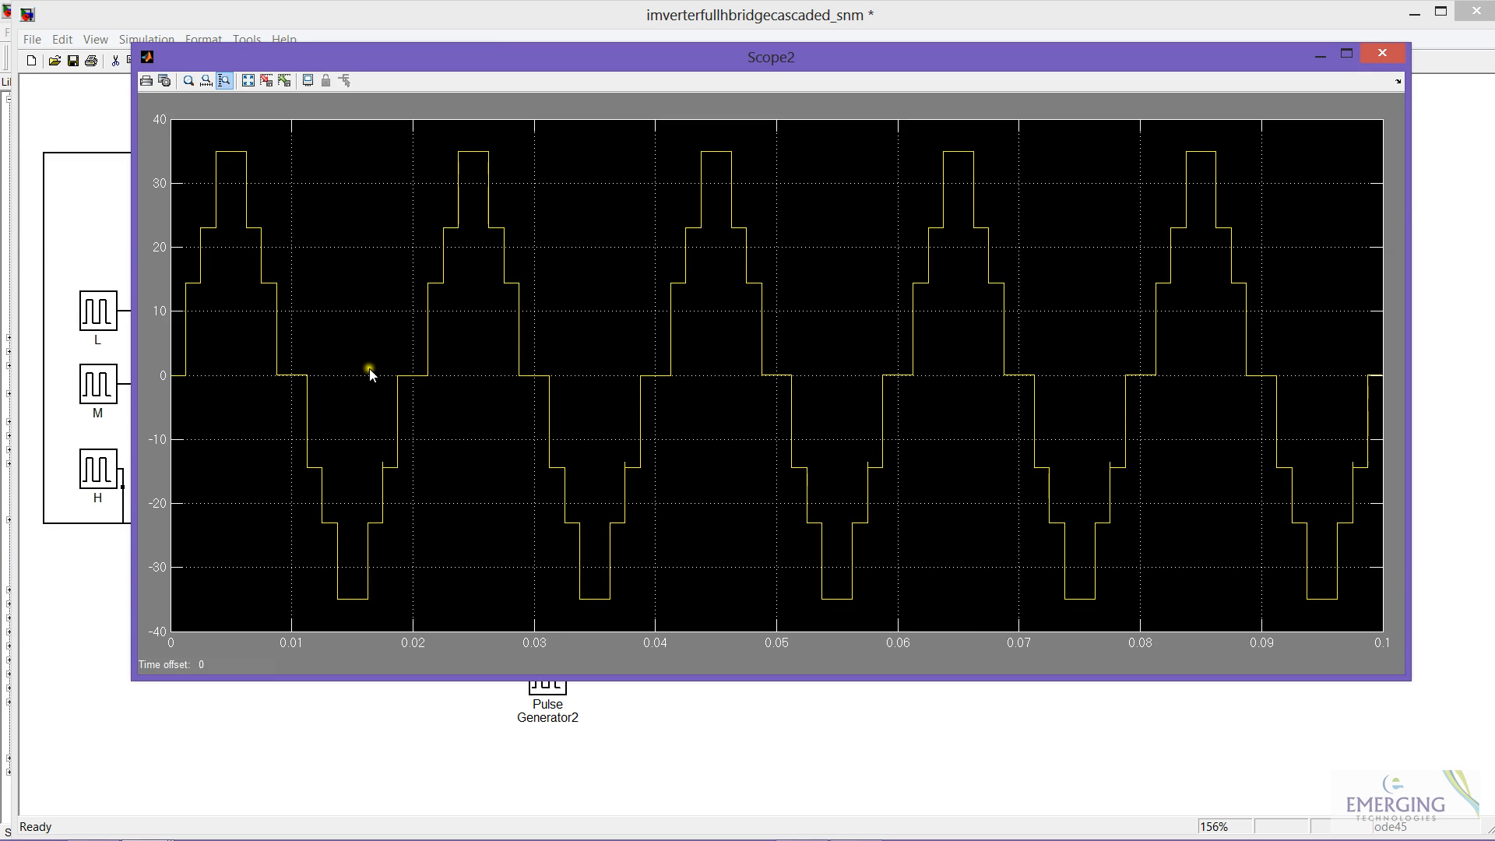
mouse_move(215, 189)
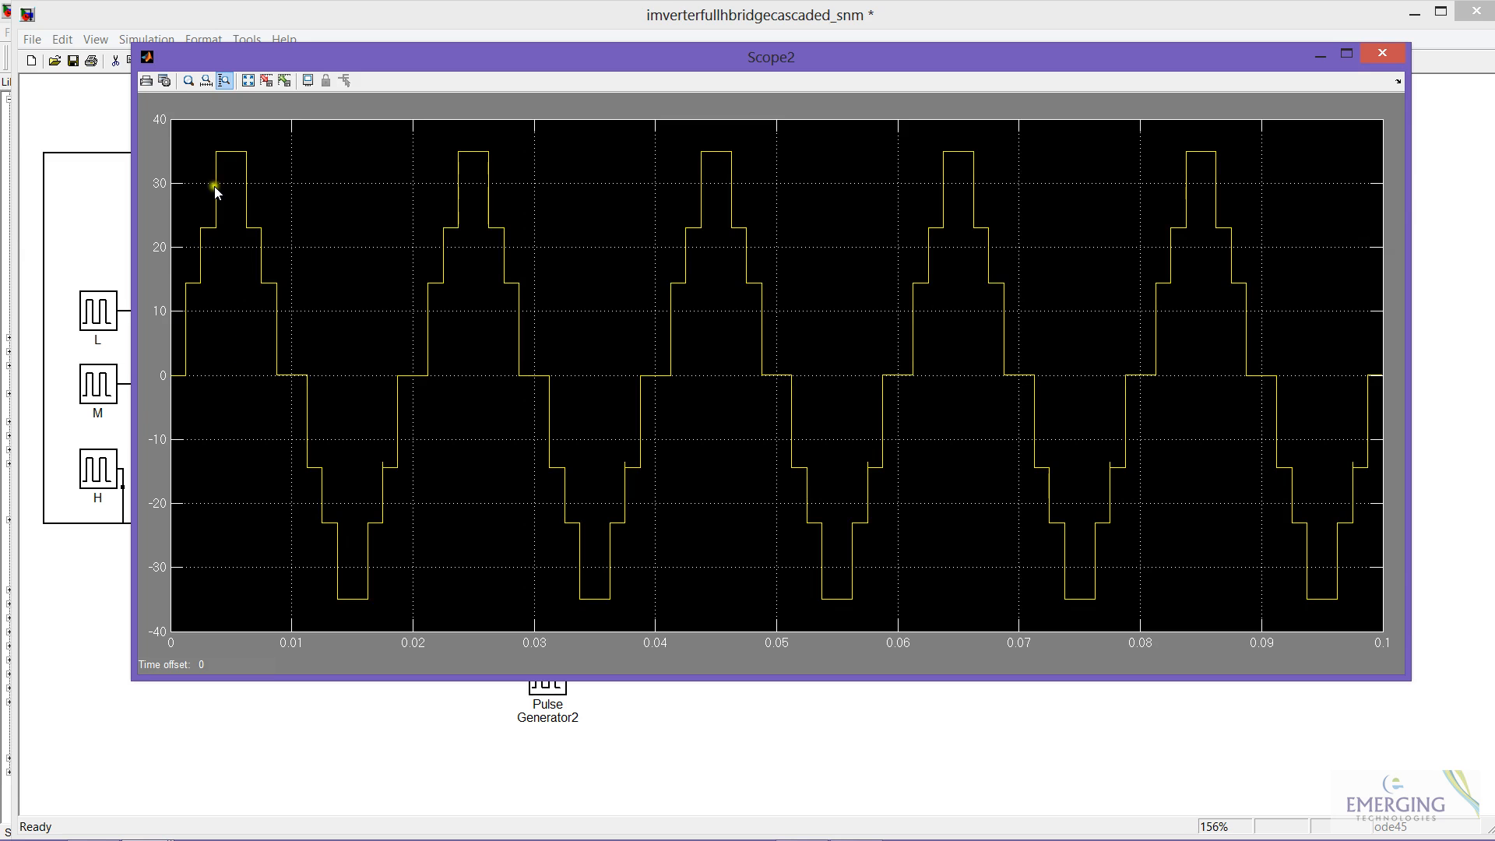
mouse_move(207, 161)
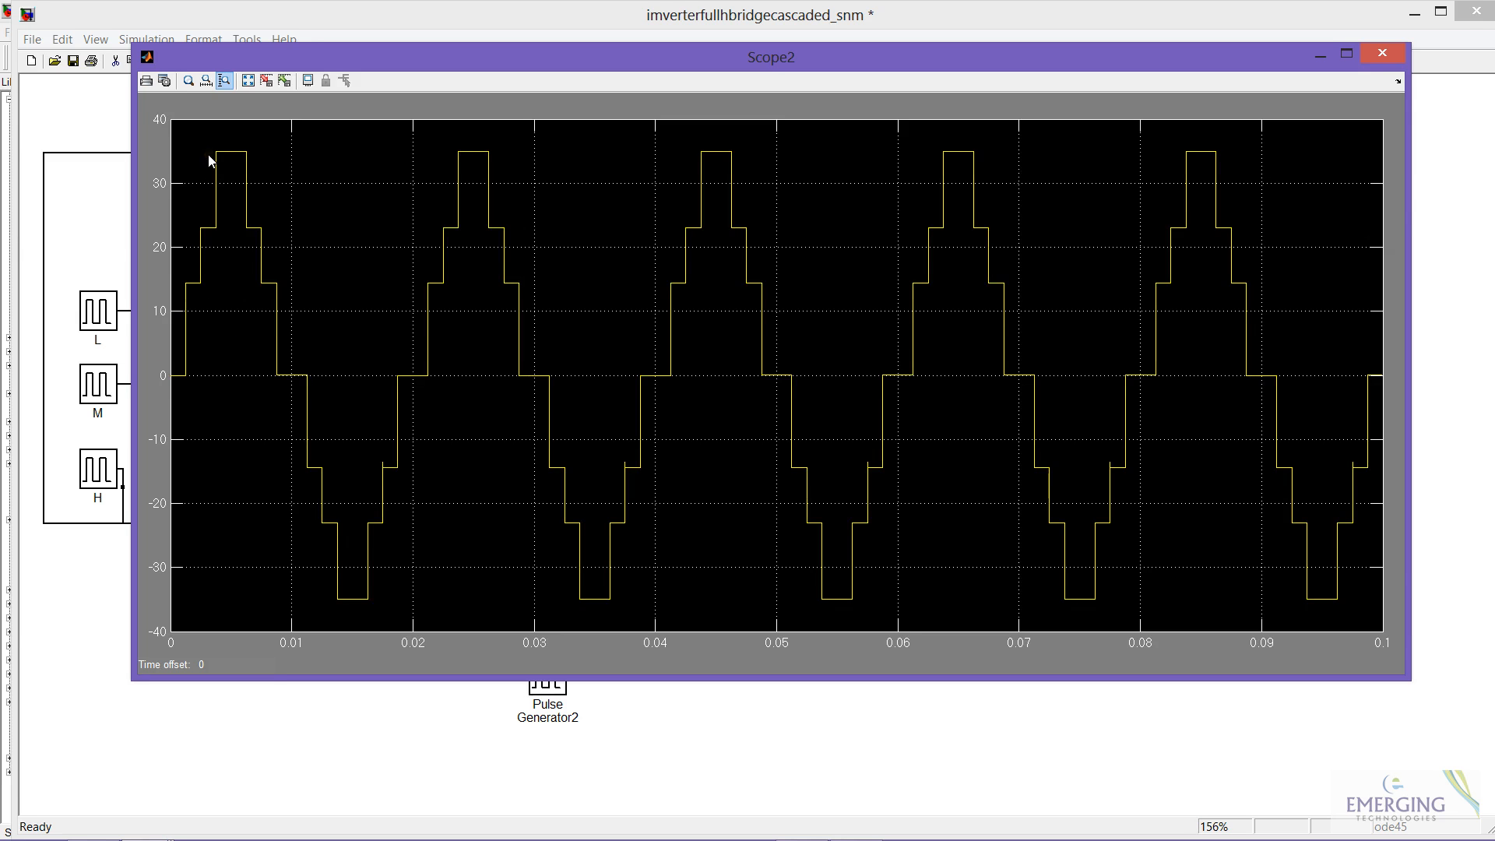
left_click(1382, 53)
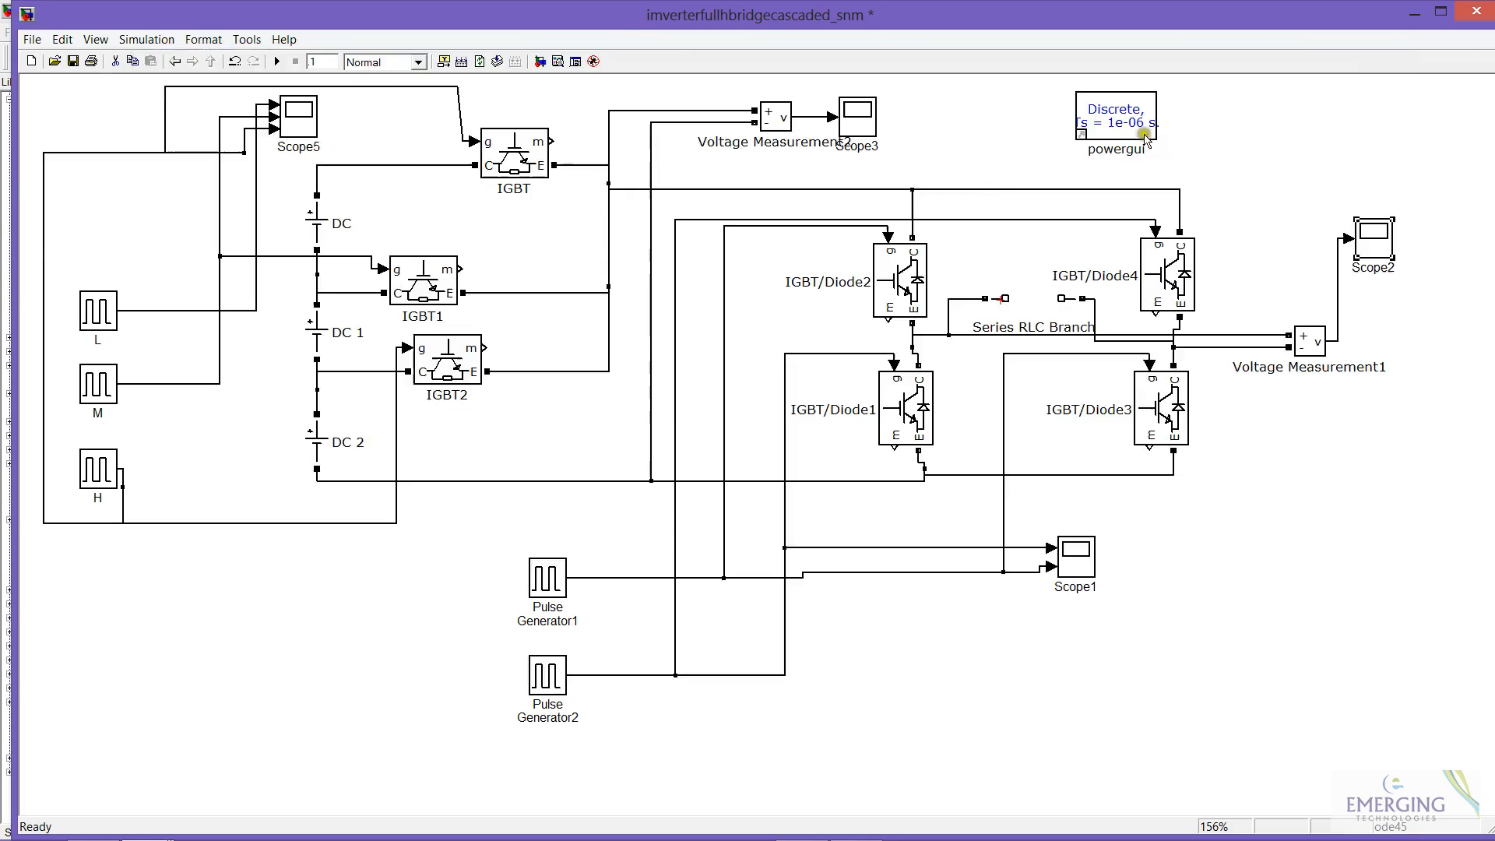
left_click(296, 117)
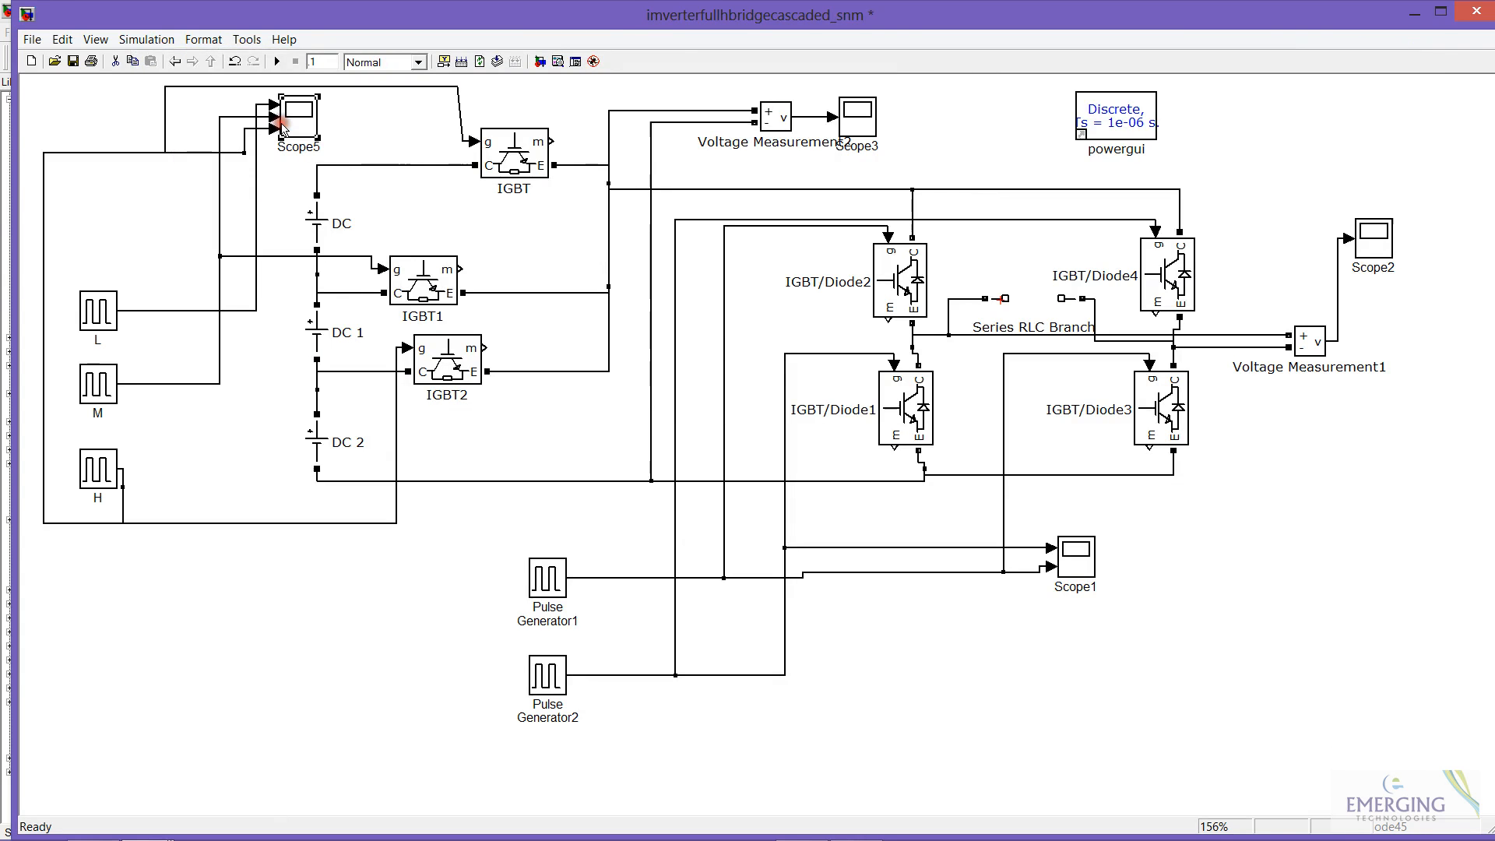
Step: Show Scope5's three IGBT gate pulse trains autoscaled to fill each plot
double_click(296, 117)
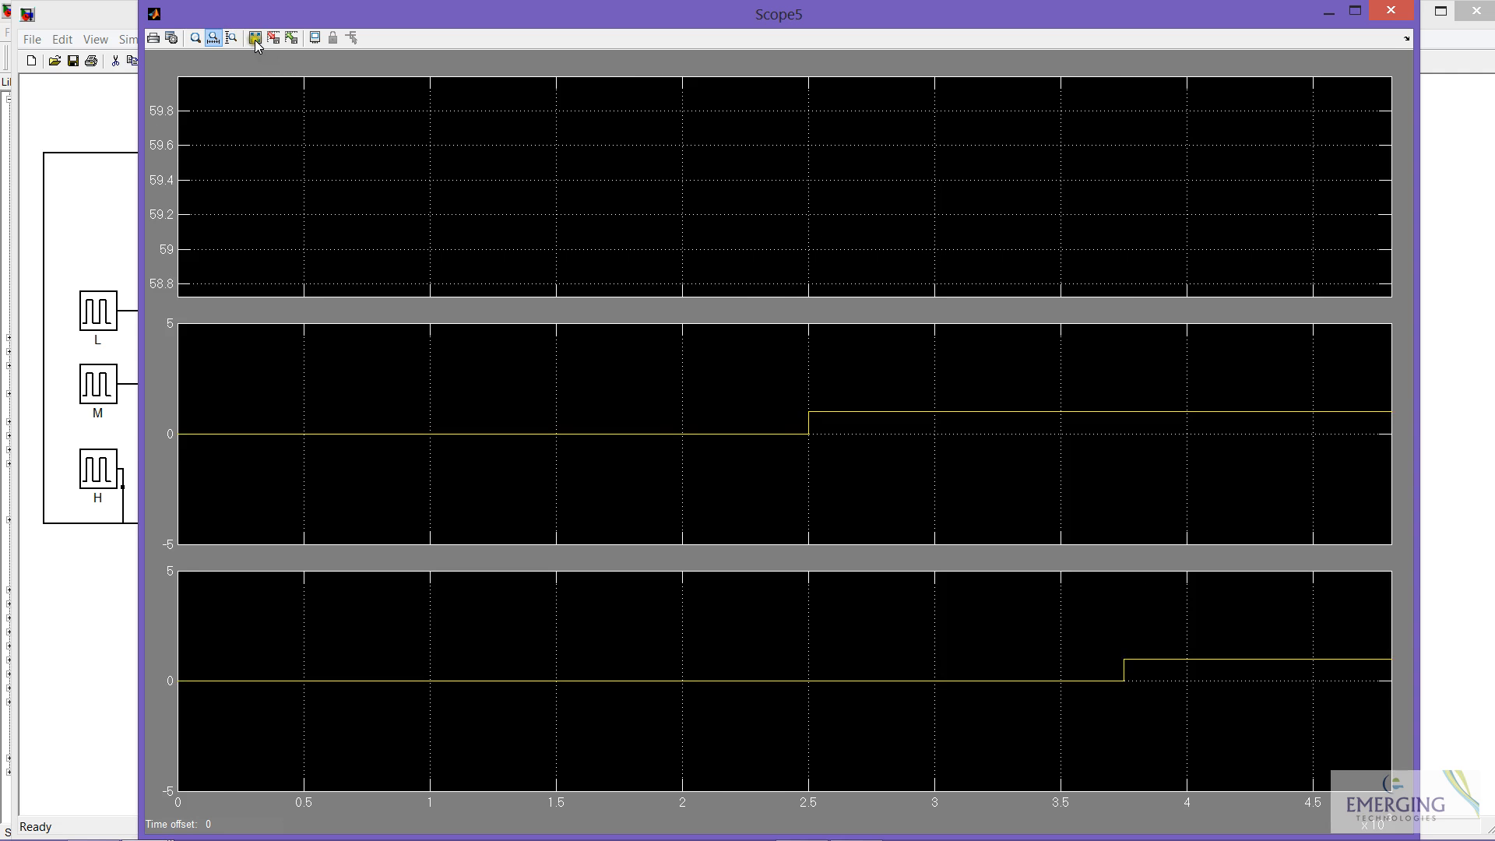
left_click(254, 37)
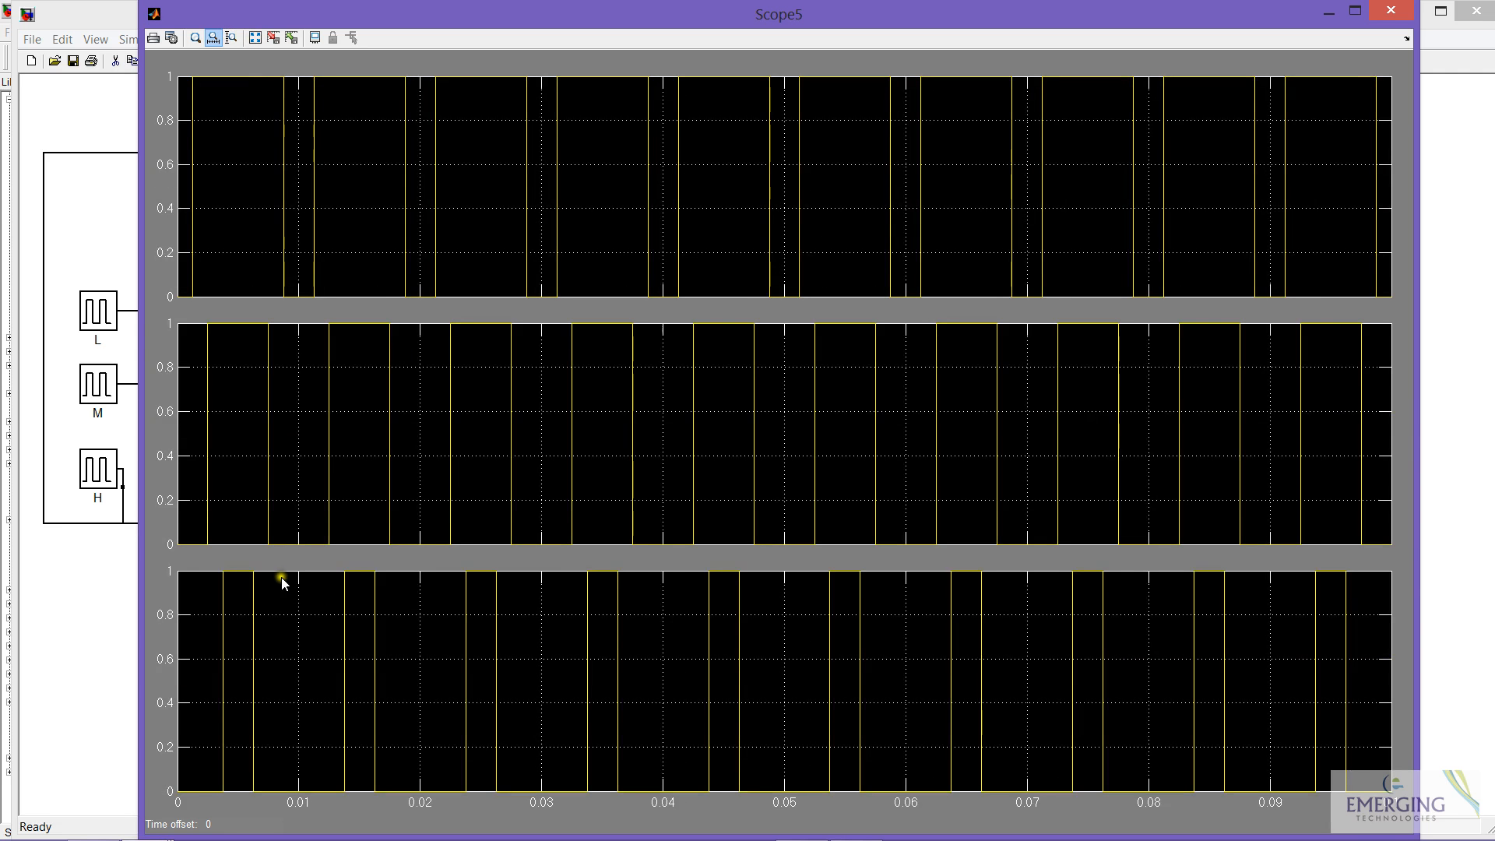
mouse_move(215, 212)
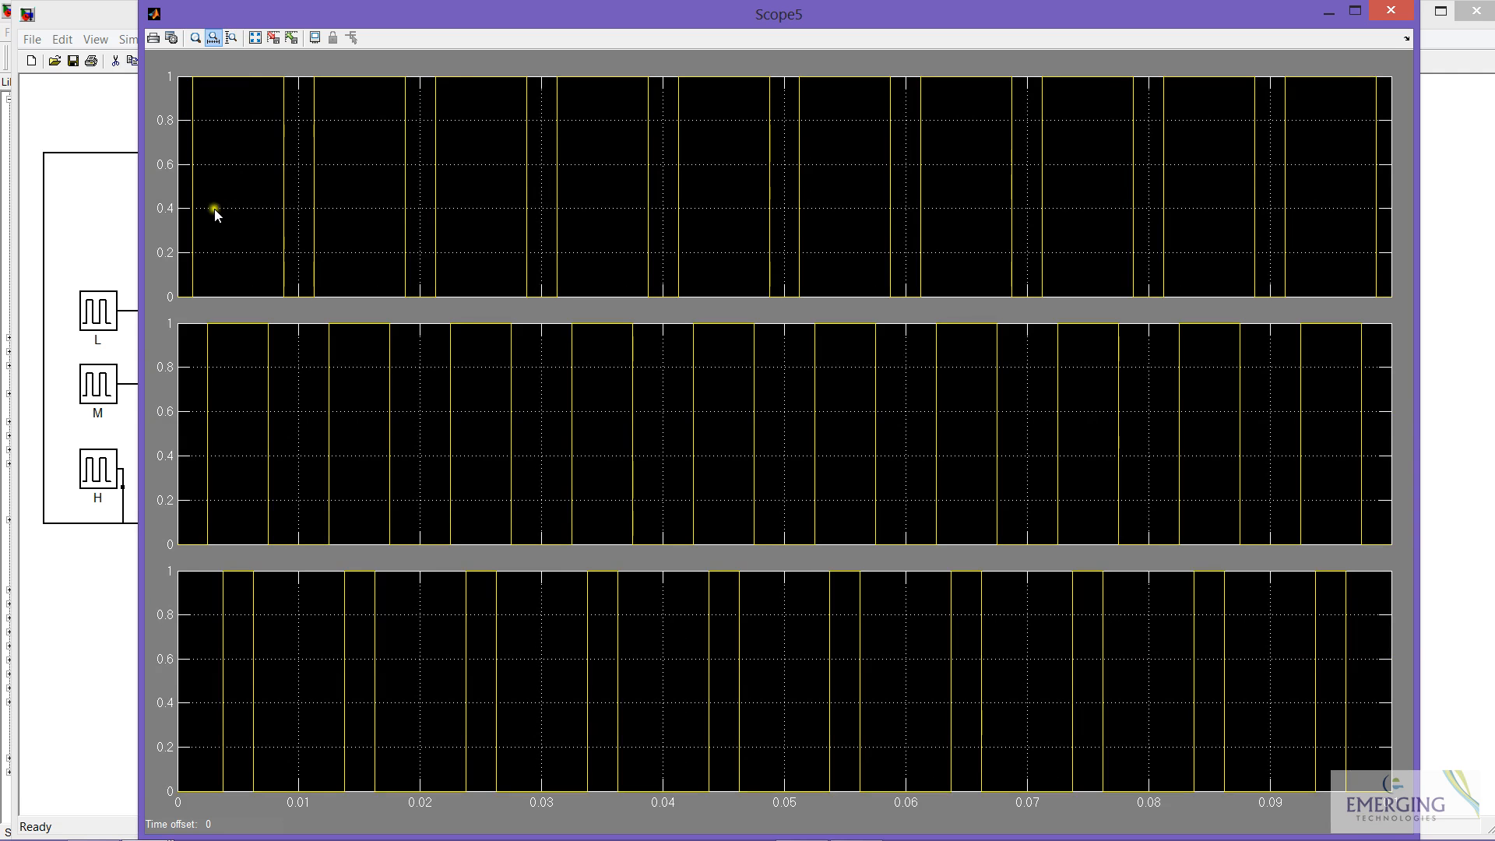
mouse_move(249, 415)
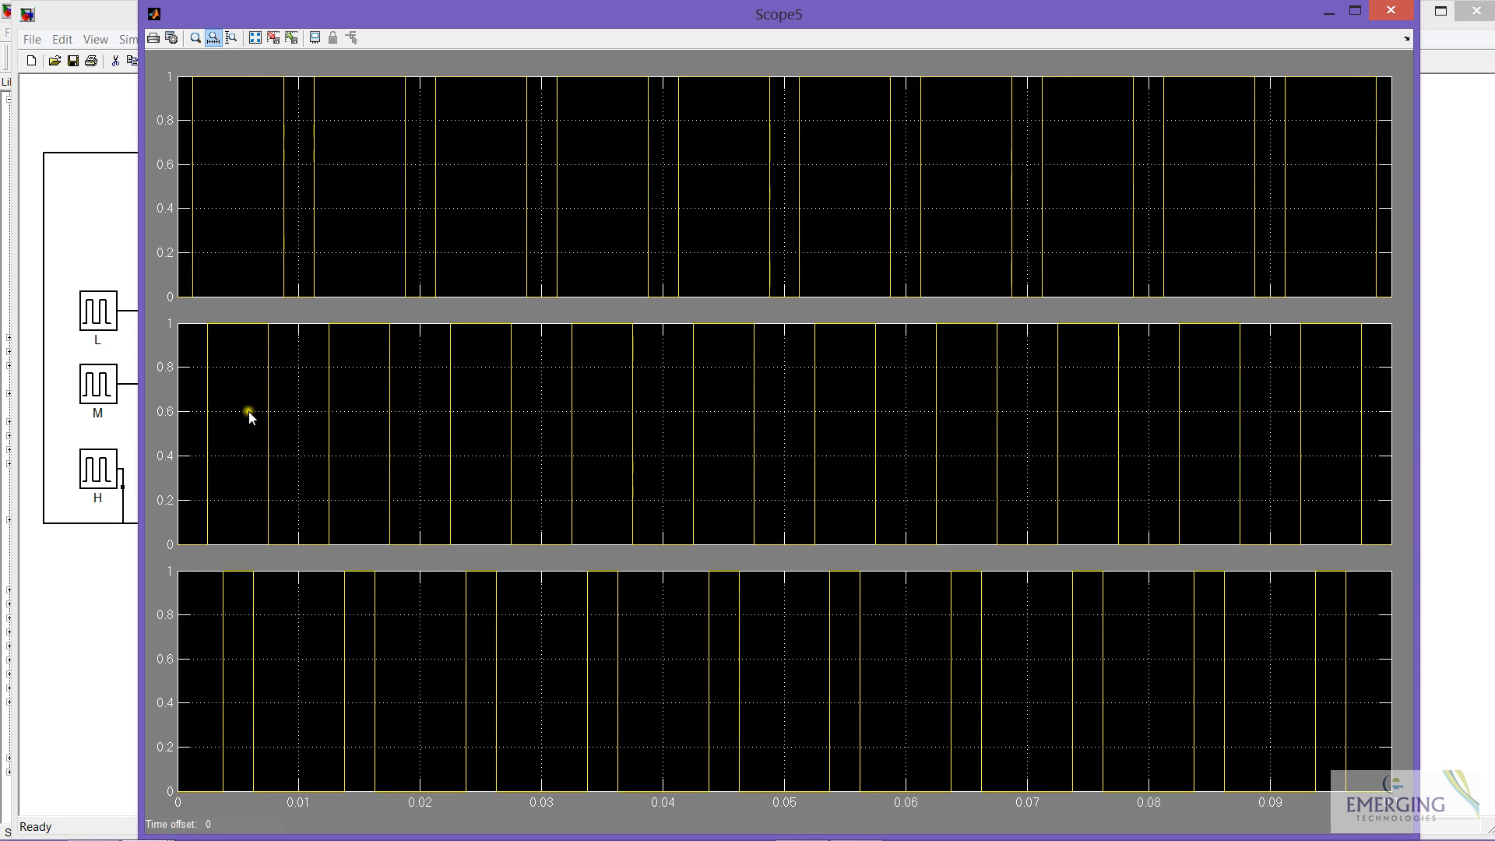
mouse_move(248, 689)
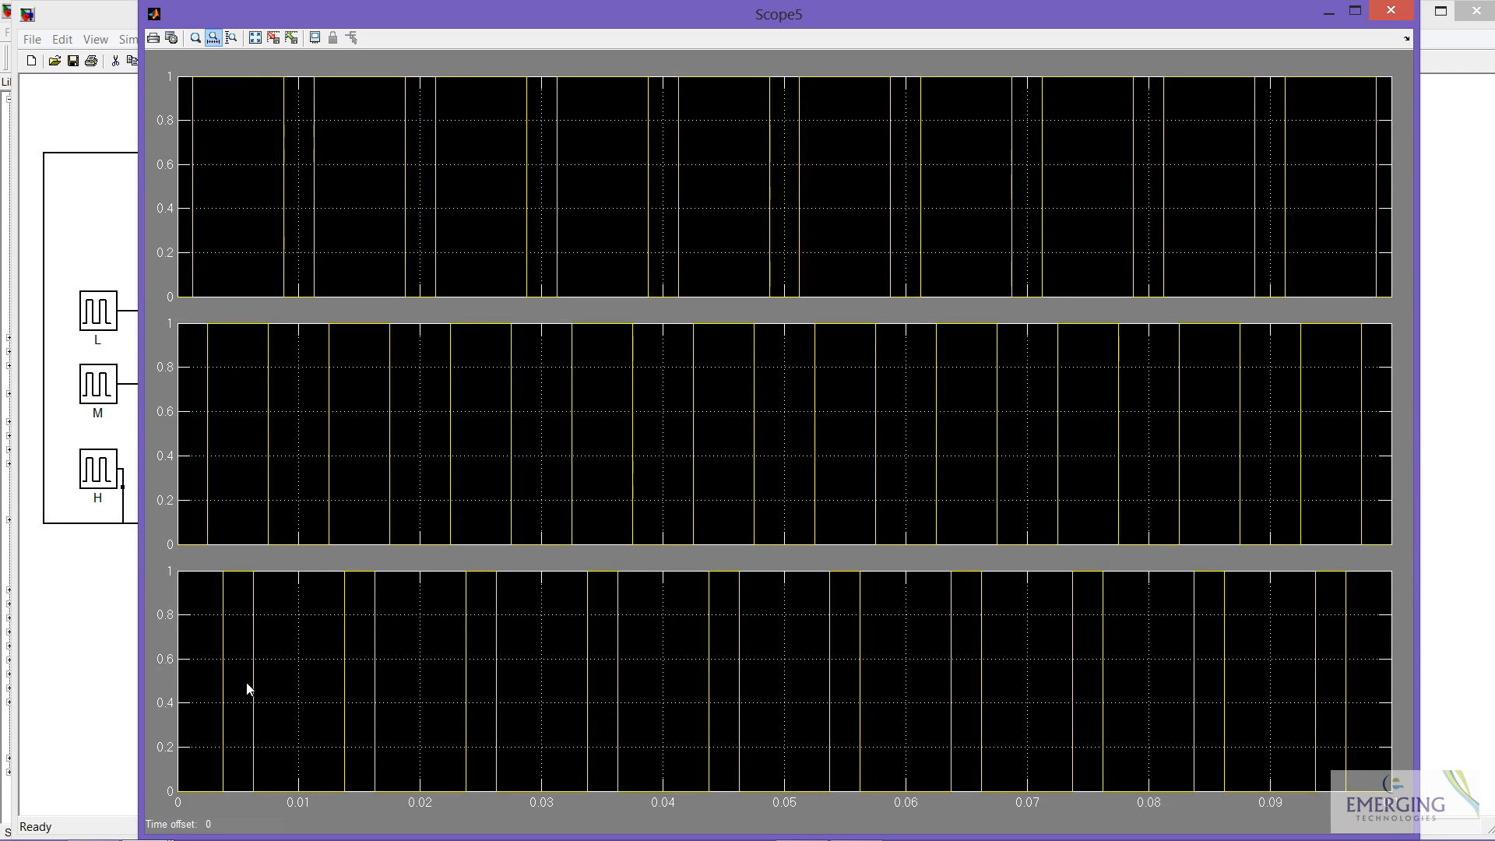